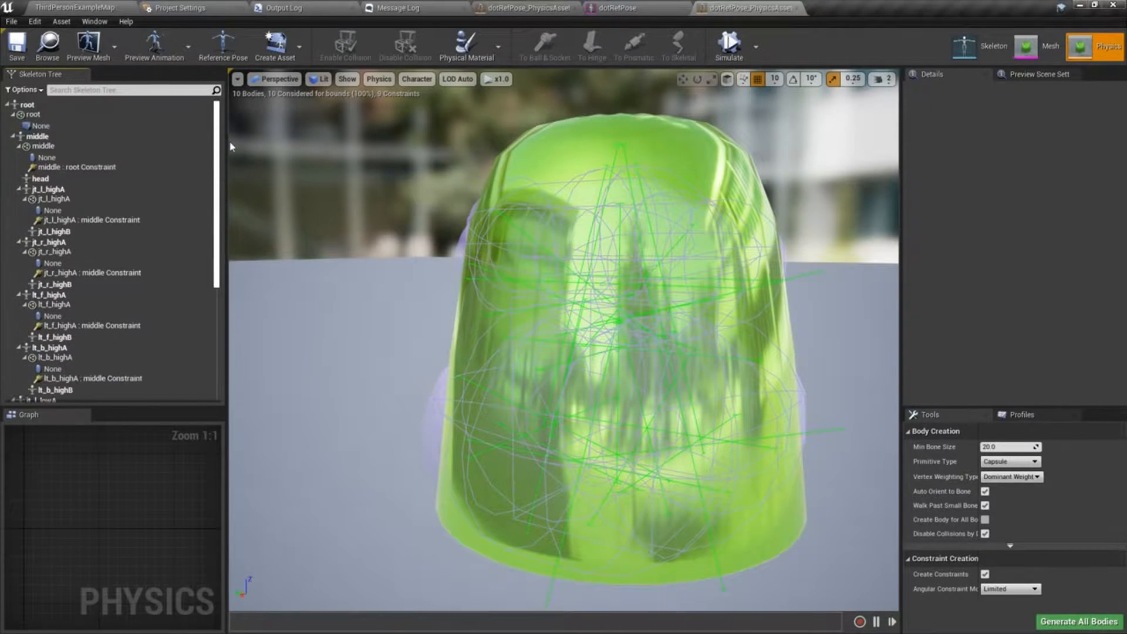
- Select the head bone in the Skeleton Tree and add a physics body with its constraint
{"action": "left_click", "coordinate": [36, 178]}
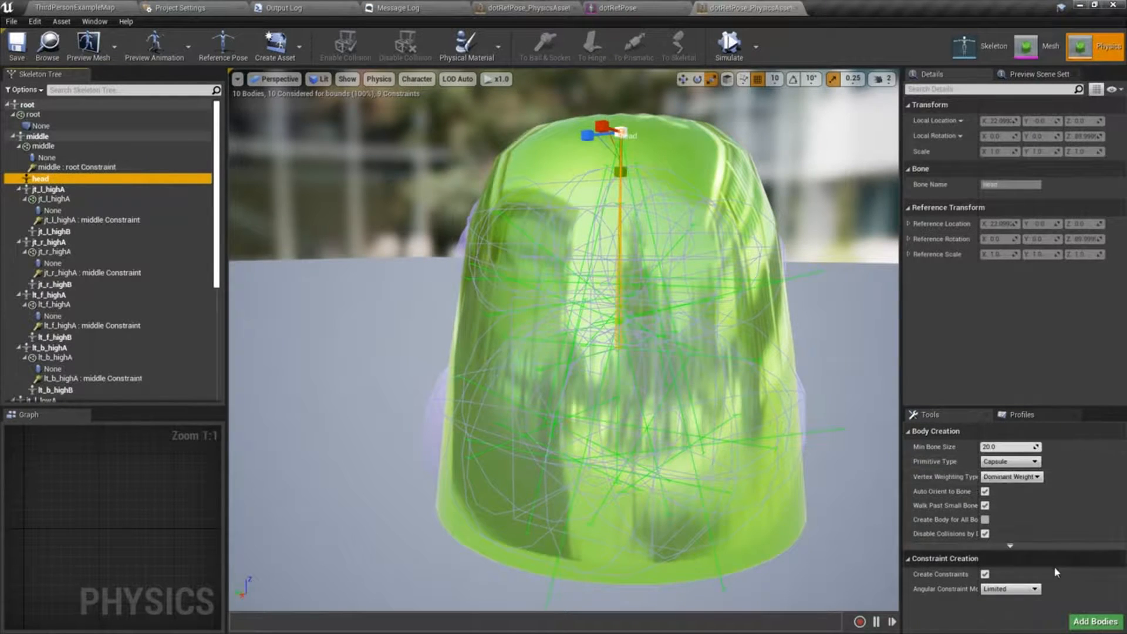
{"action": "left_click", "coordinate": [1076, 623]}
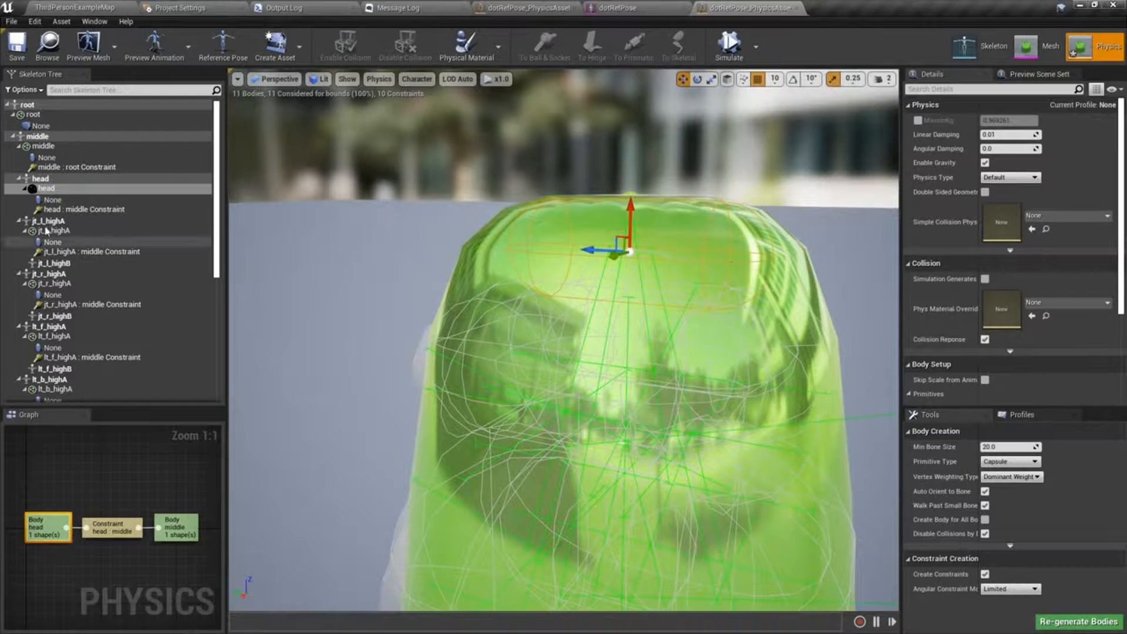
- Set the head : middle constraint's X/Y/Z linear motion to Limited with limit 15
{"action": "left_click", "coordinate": [82, 209]}
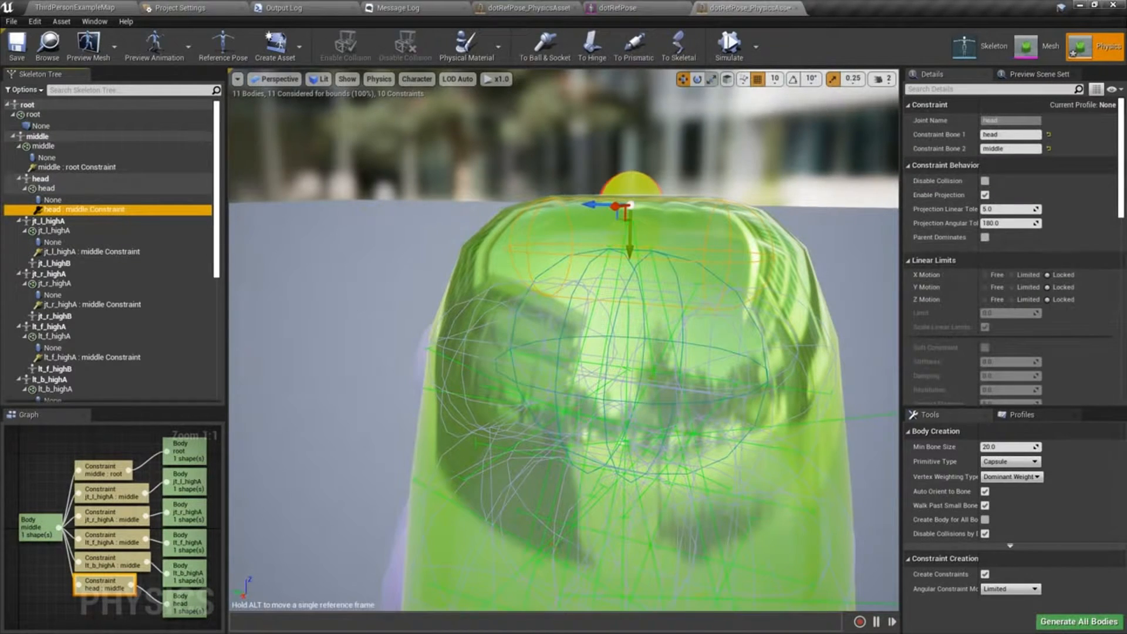
{"action": "left_click", "coordinate": [986, 181]}
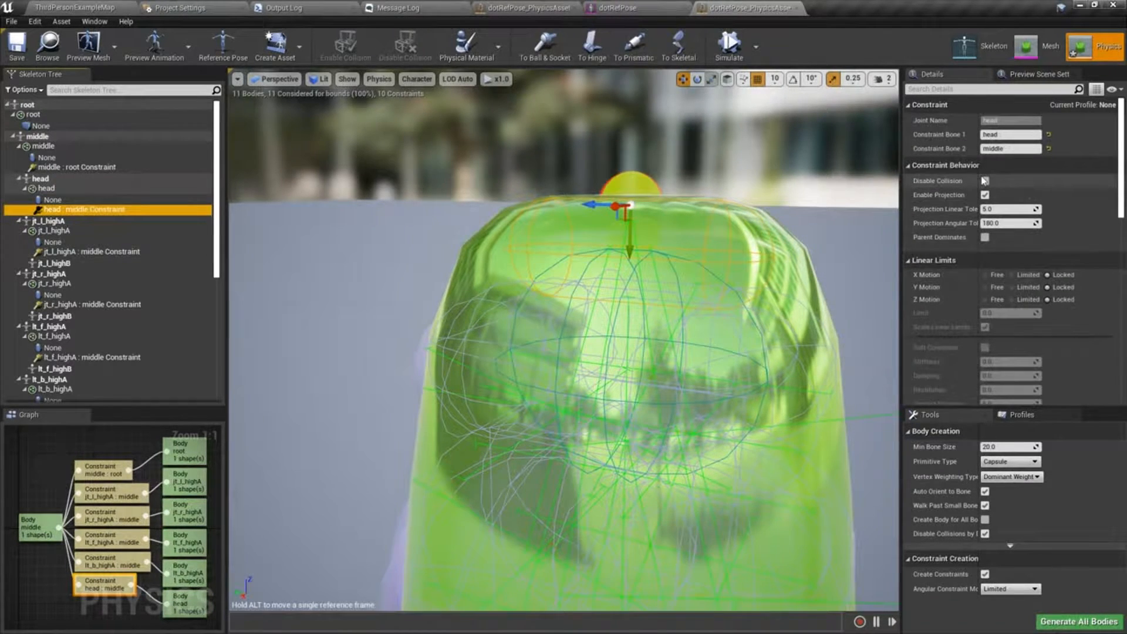
{"action": "left_click", "coordinate": [985, 181]}
{"action": "type", "text": "15"}
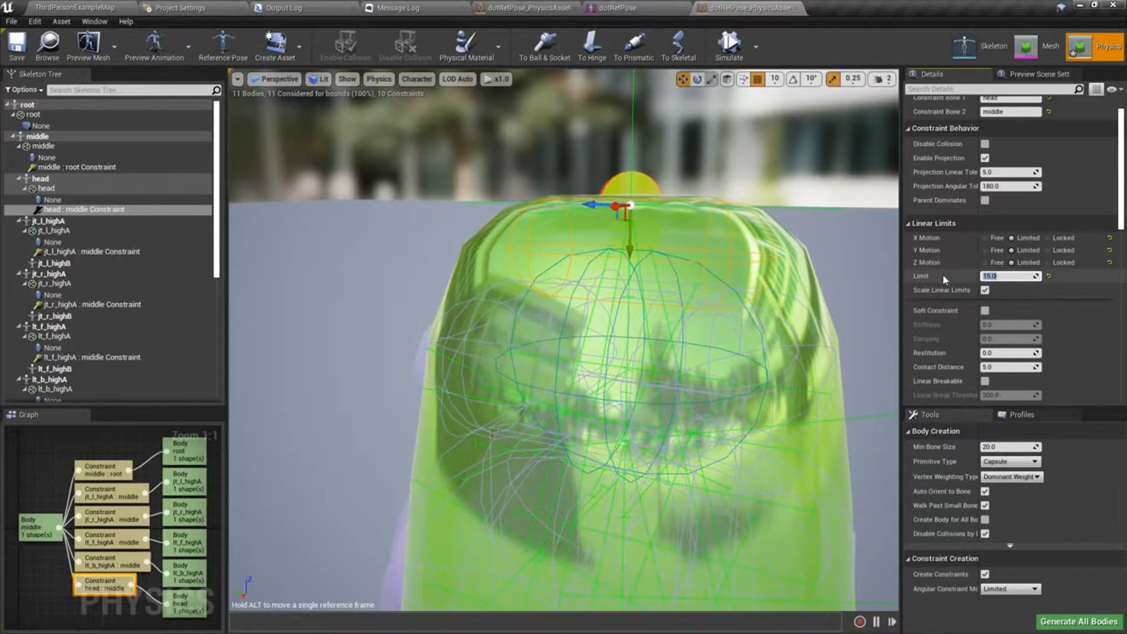
{"action": "scroll", "scroll_direction": "down", "scroll_amount": 3}
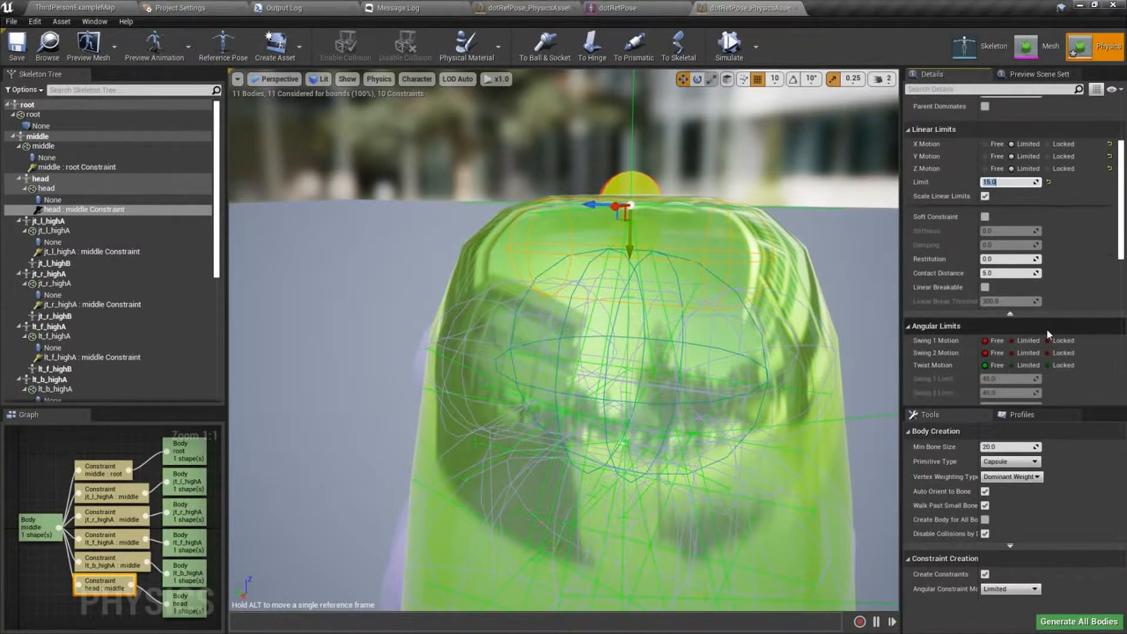
{"action": "scroll", "scroll_direction": "down", "scroll_amount": 3}
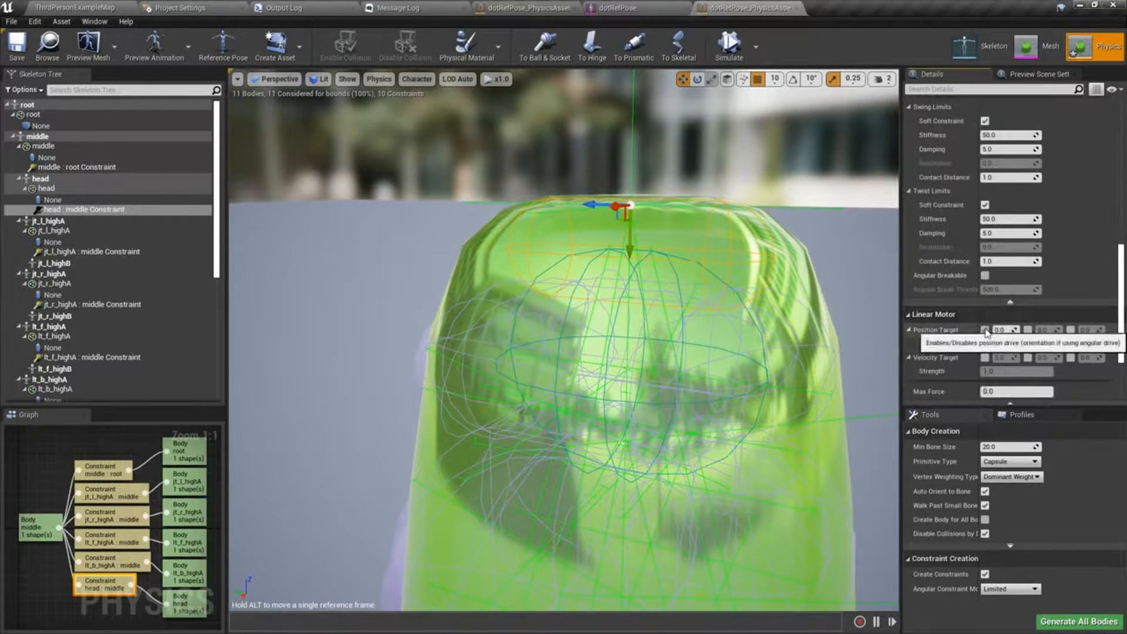
- Enable the Linear Motor position target at strength 500 and start simulating
{"action": "left_click", "coordinate": [984, 329]}
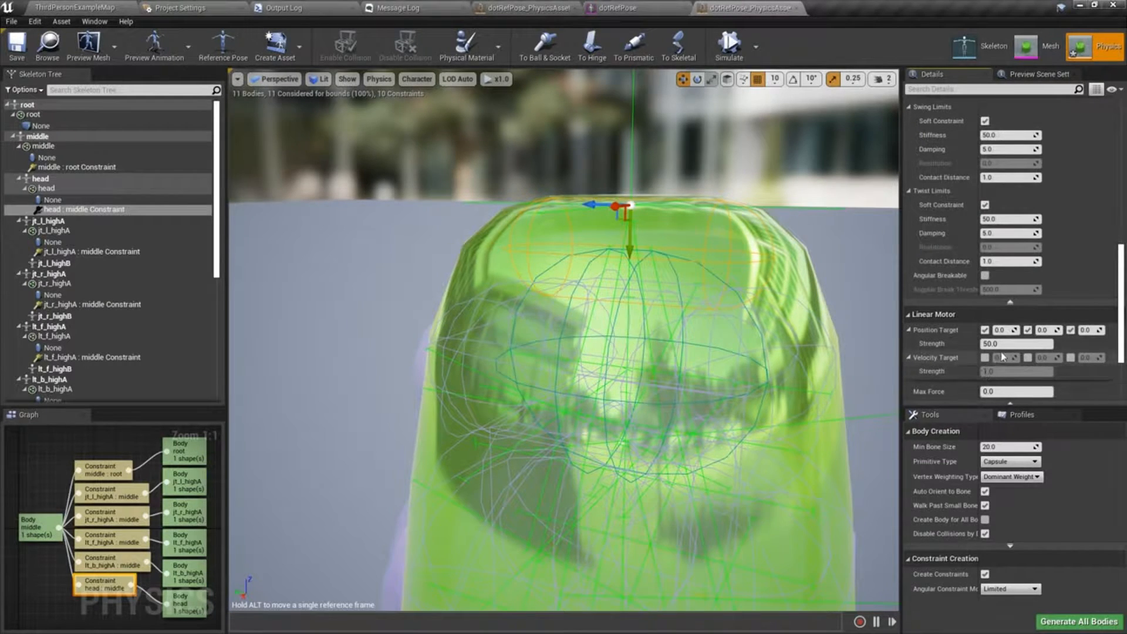
{"action": "type", "text": "500"}
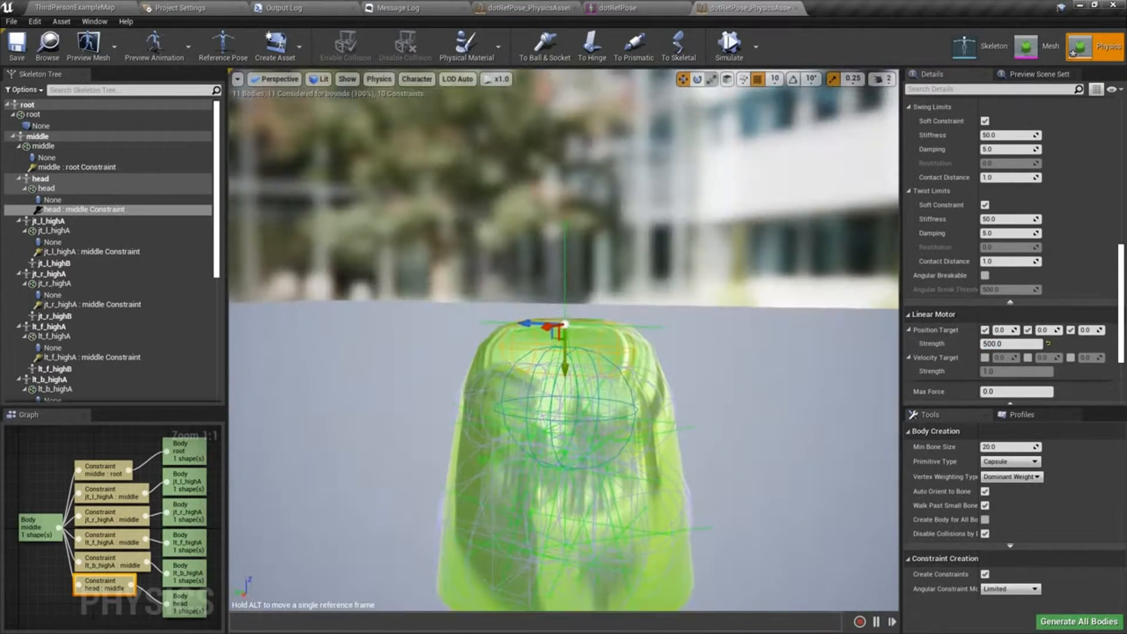
{"action": "left_click", "coordinate": [728, 45]}
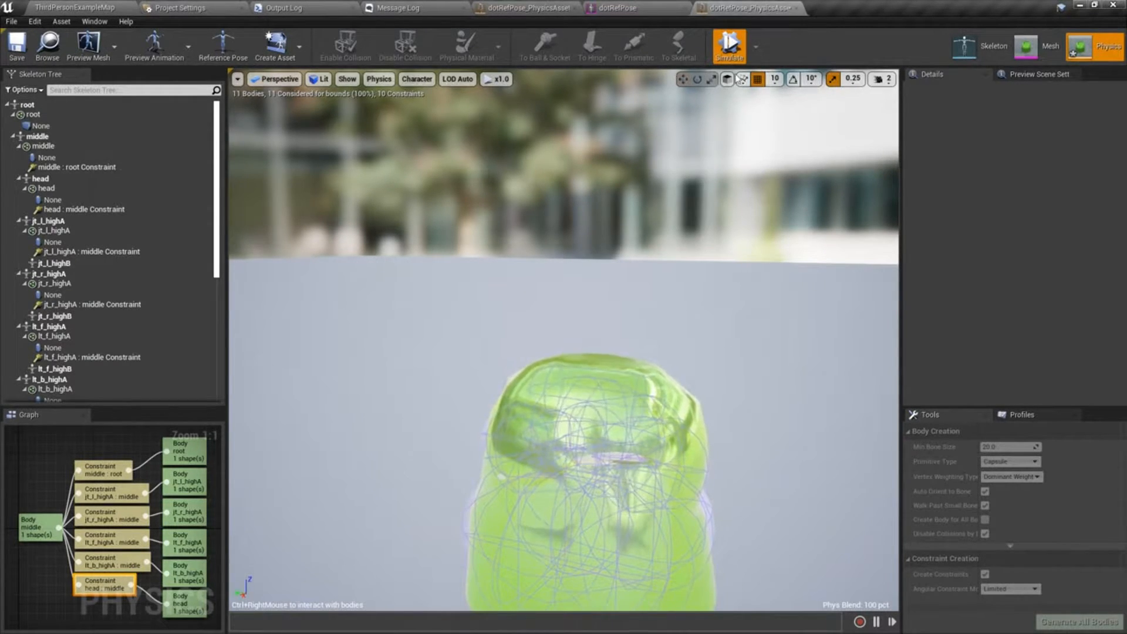
- Stop simulating, raise the head constraint's linear drive strength to 1500 and simulate again
{"action": "left_click", "coordinate": [729, 46]}
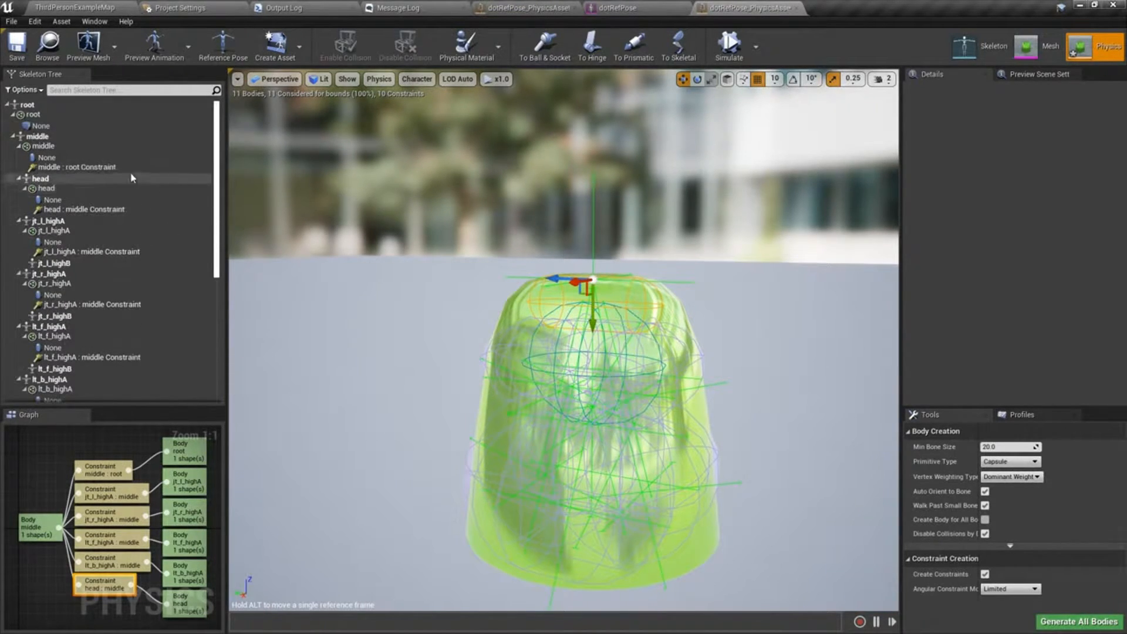
{"action": "mouse_move", "coordinate": [65, 187]}
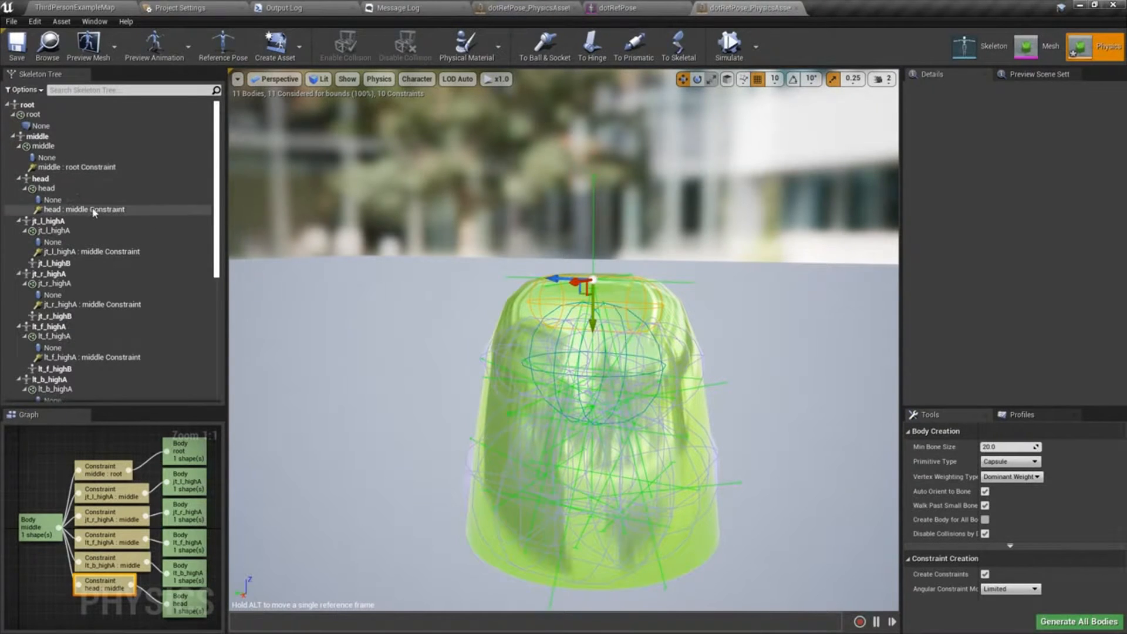
{"action": "left_click", "coordinate": [81, 209]}
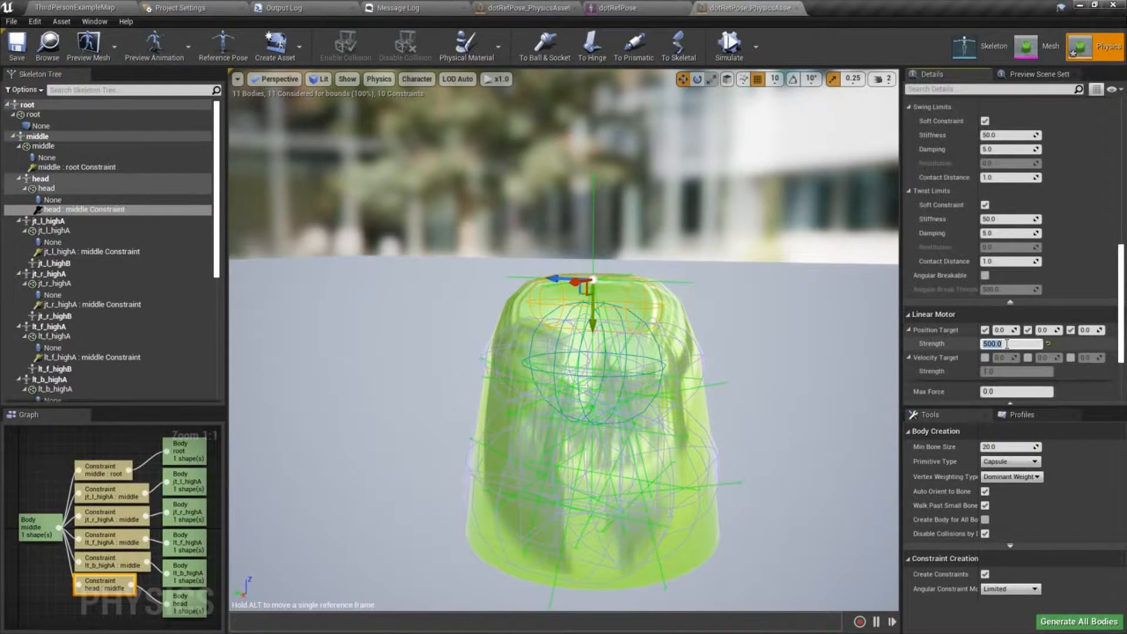
{"action": "type", "text": "1500"}
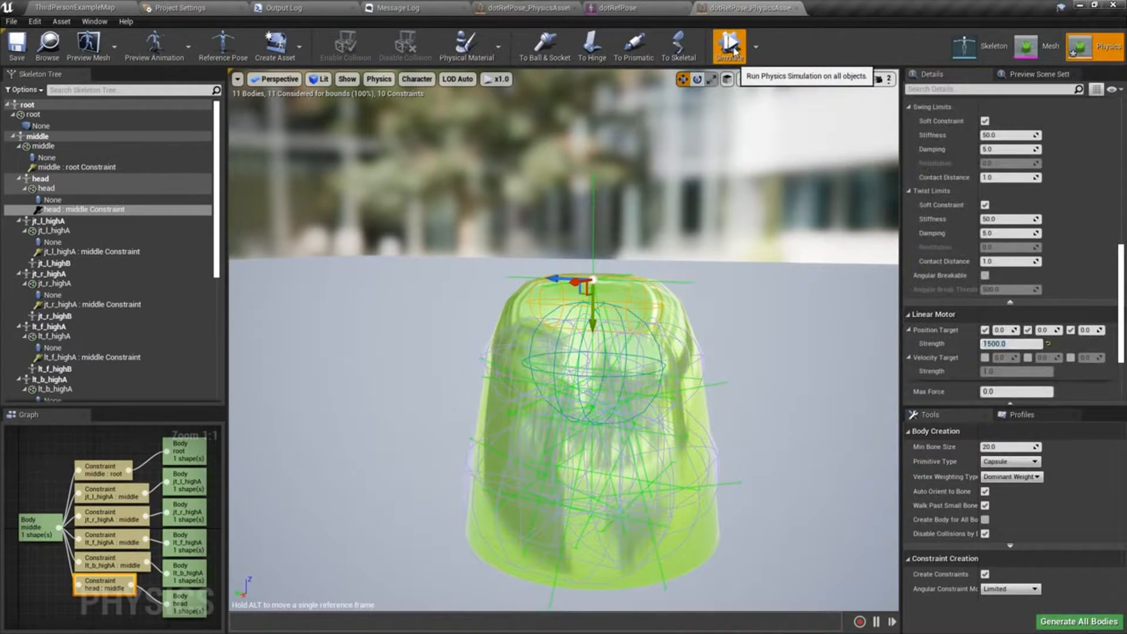
{"action": "left_click", "coordinate": [729, 45]}
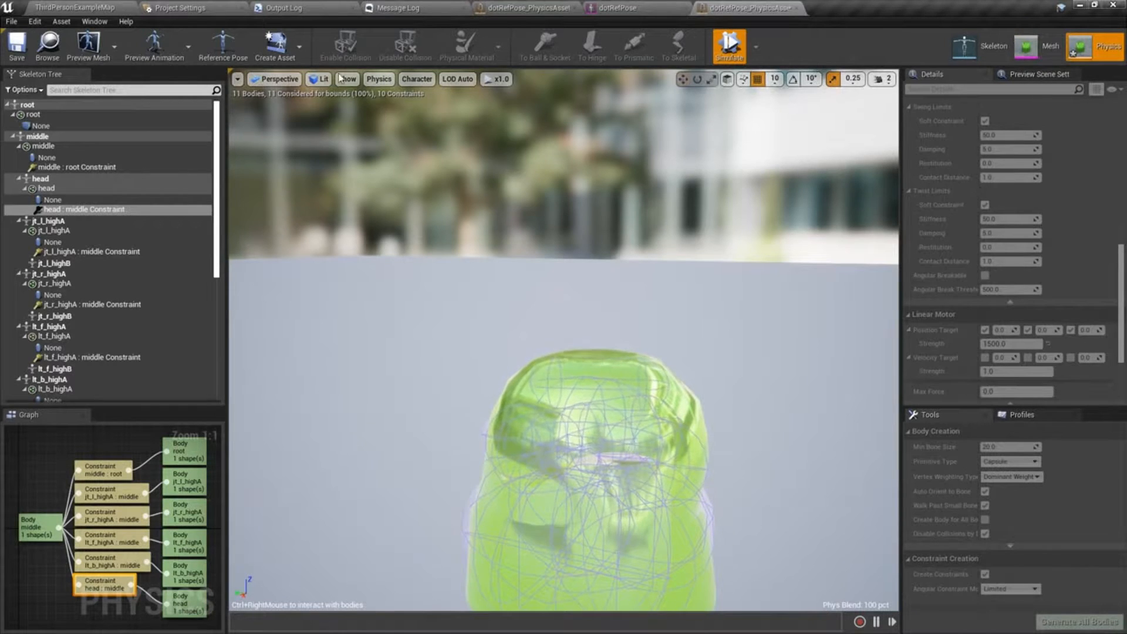
- Stop simulating and widen the head : middle constraint's linear limit from 15 to 50
{"action": "left_click", "coordinate": [728, 43]}
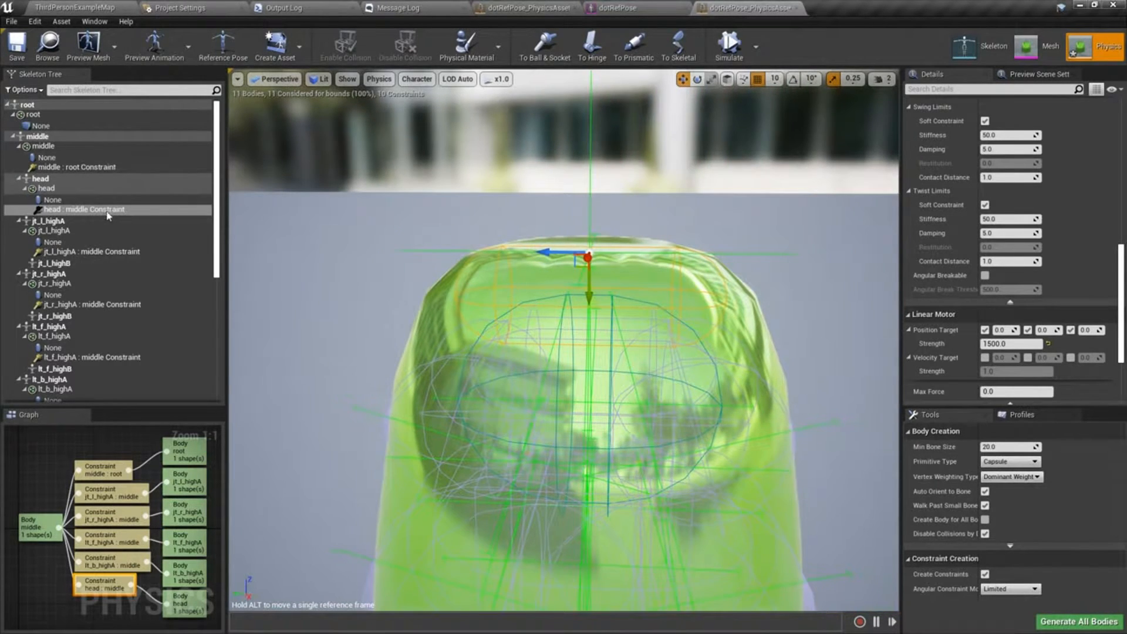
{"action": "left_click", "coordinate": [77, 209]}
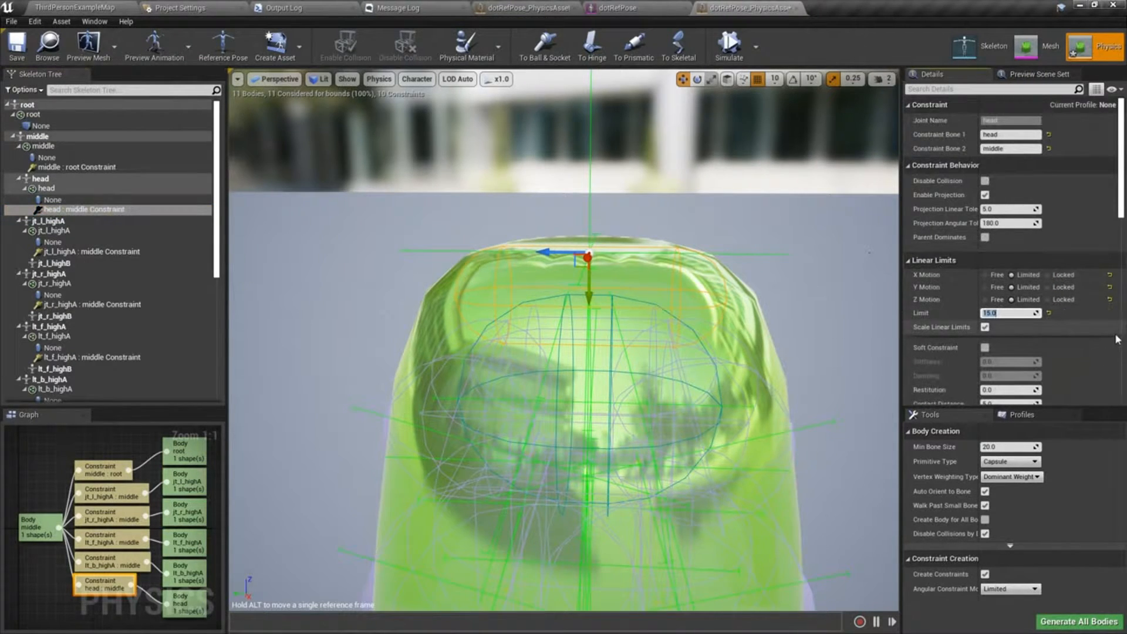
{"action": "type", "text": "50.0"}
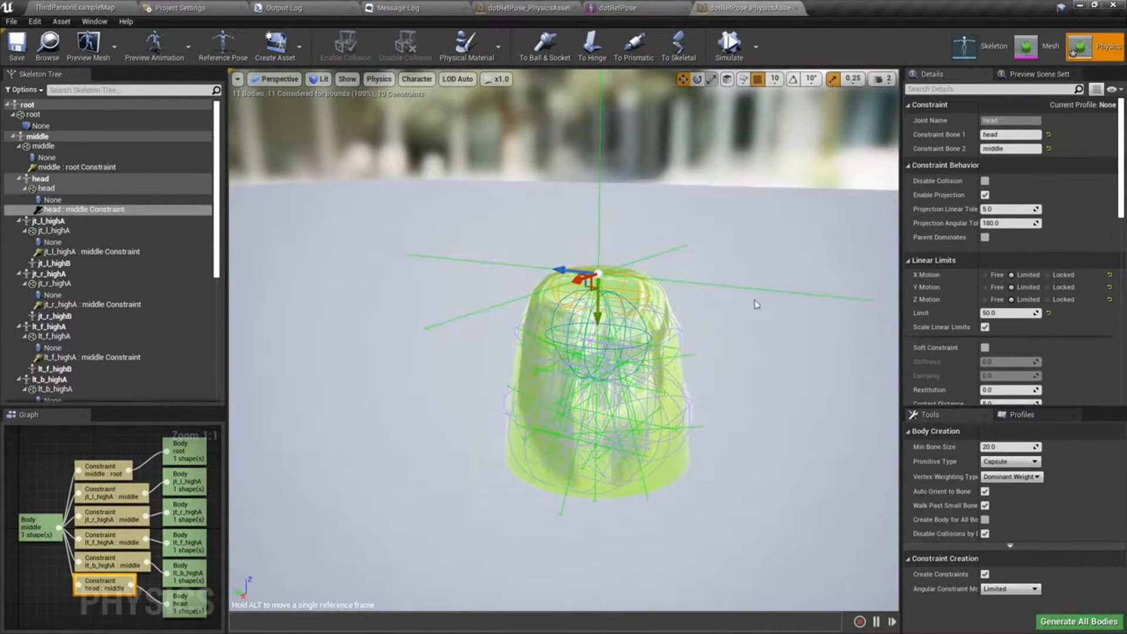
{"action": "mouse_move", "coordinate": [721, 89]}
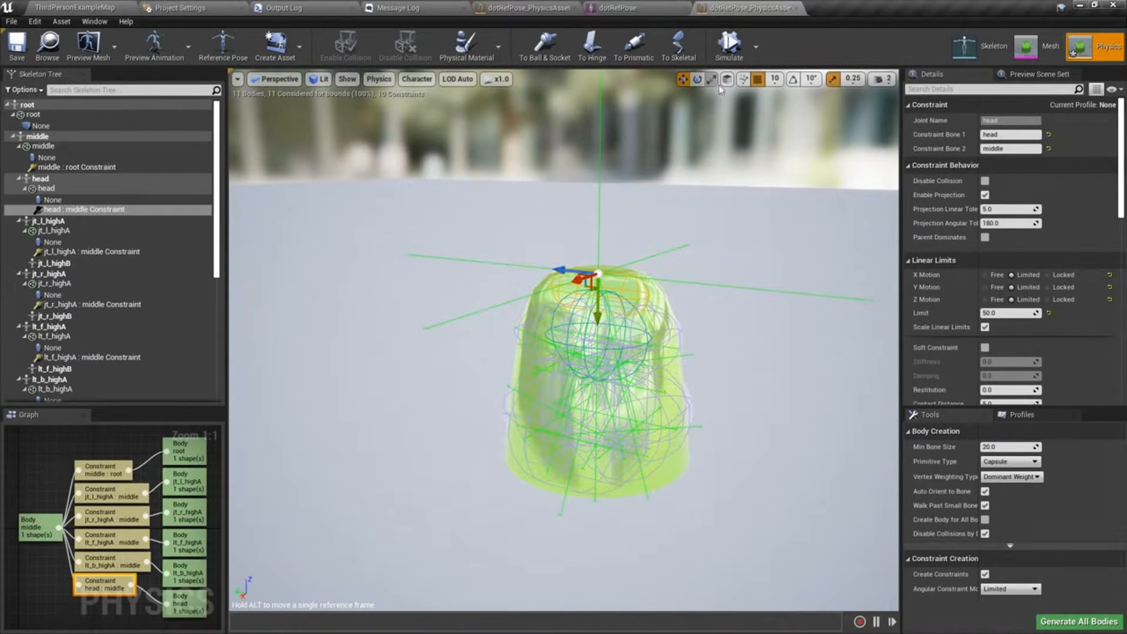
- Set Swing 1, Swing 2 and Twist limits to 5, previewing the wobble in simulation before and after
{"action": "left_click", "coordinate": [730, 42]}
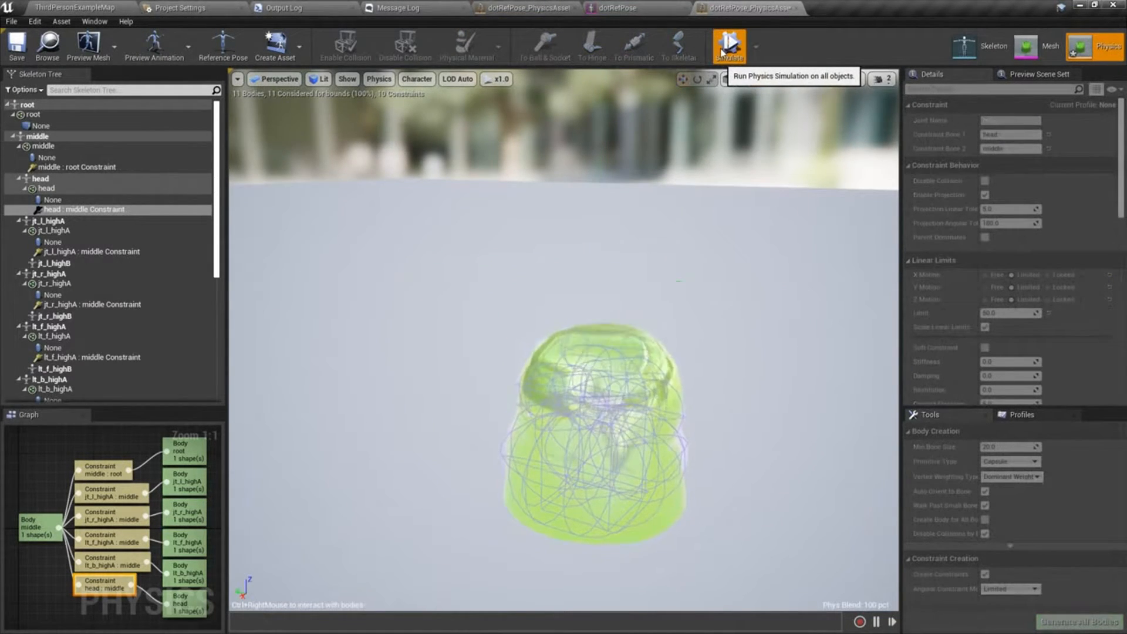
{"action": "left_click", "coordinate": [730, 44]}
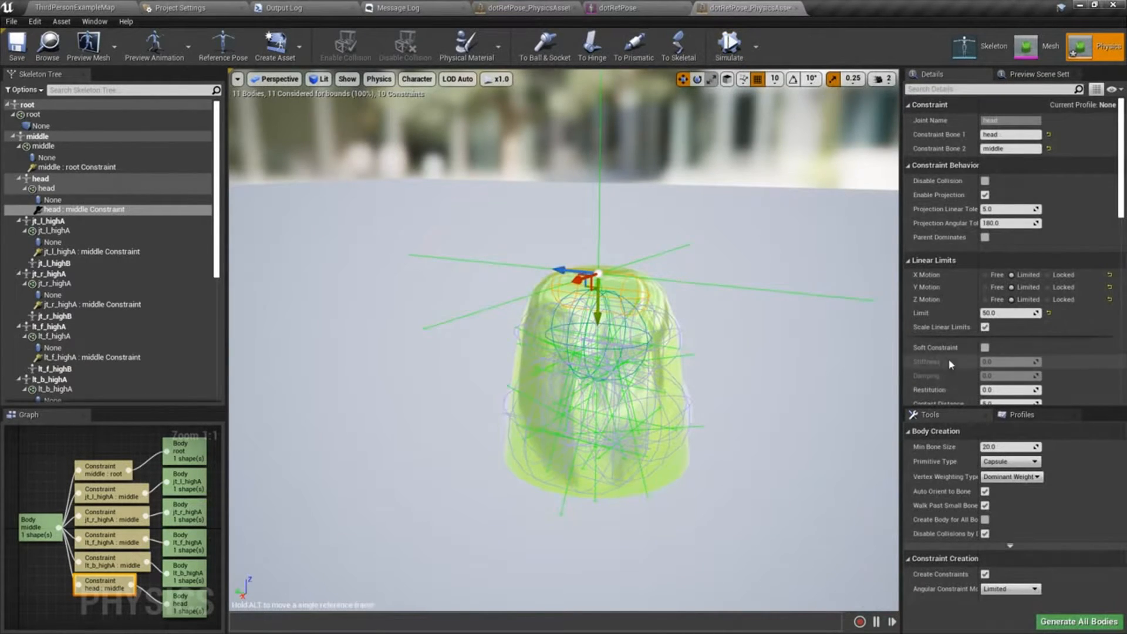
{"action": "scroll", "scroll_direction": "down", "scroll_amount": 3}
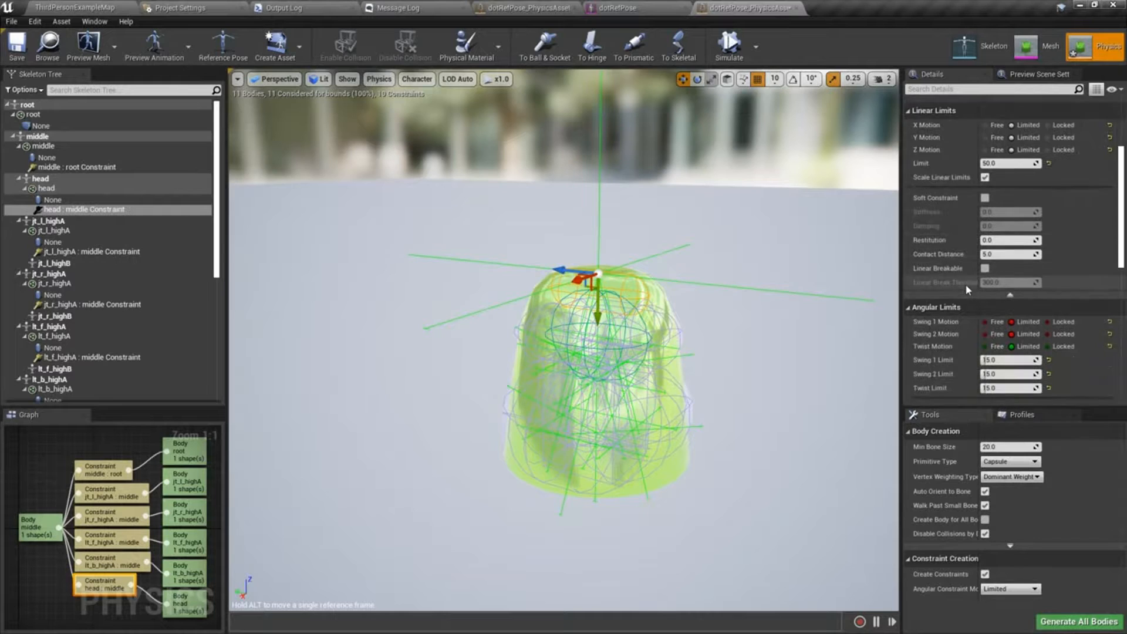
{"action": "scroll", "scroll_direction": "down", "scroll_amount": 3}
{"action": "type", "text": "5"}
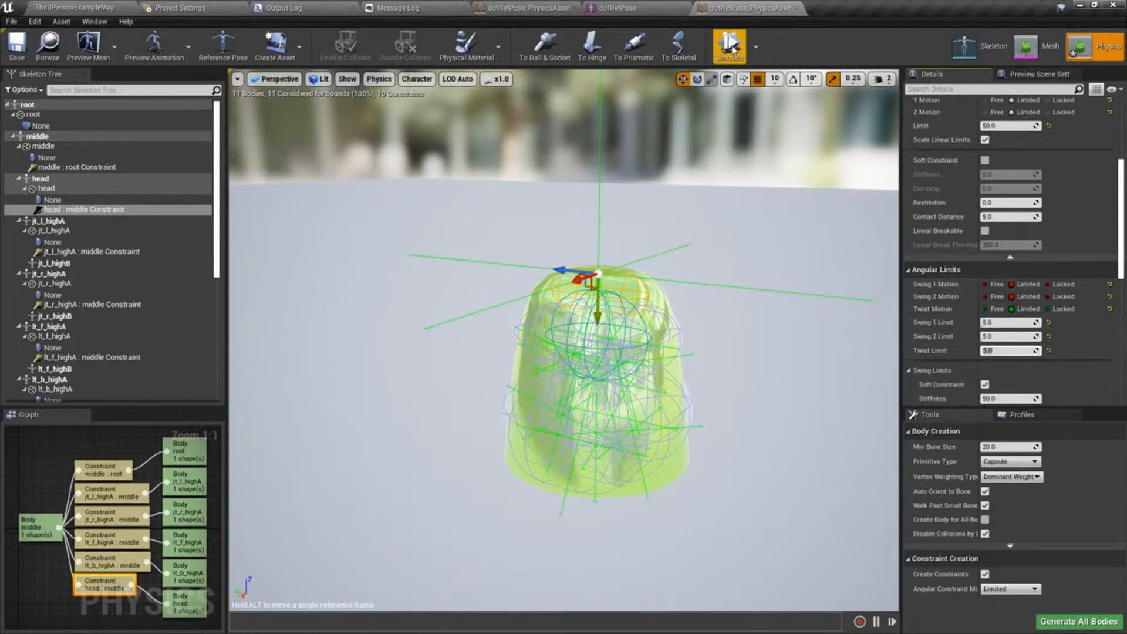
{"action": "left_click", "coordinate": [729, 42]}
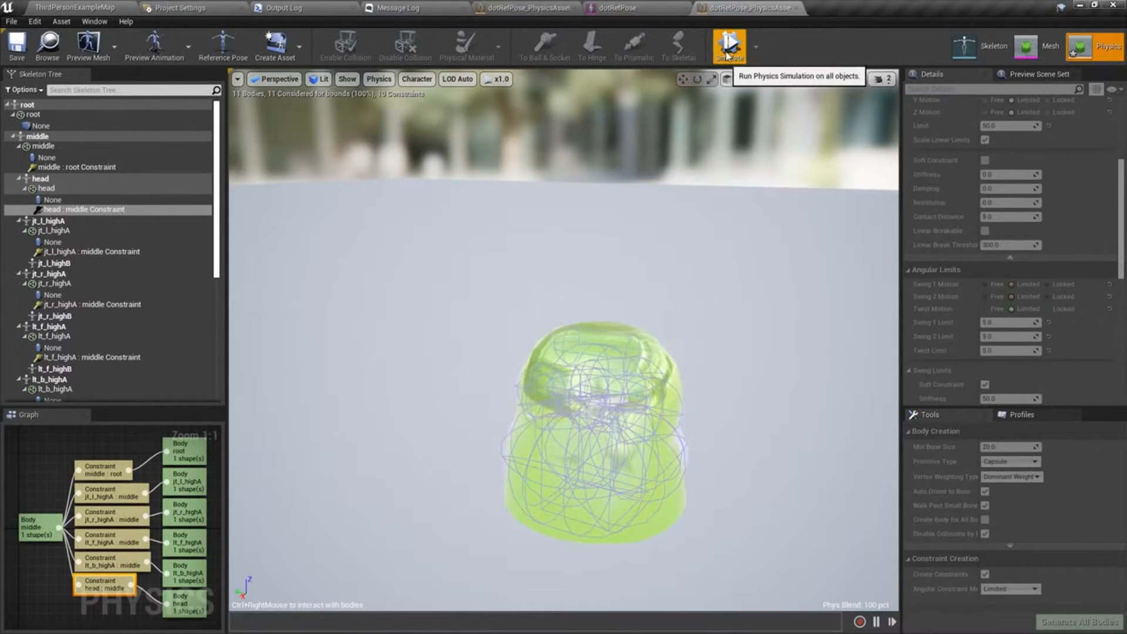
{"action": "left_click", "coordinate": [731, 42]}
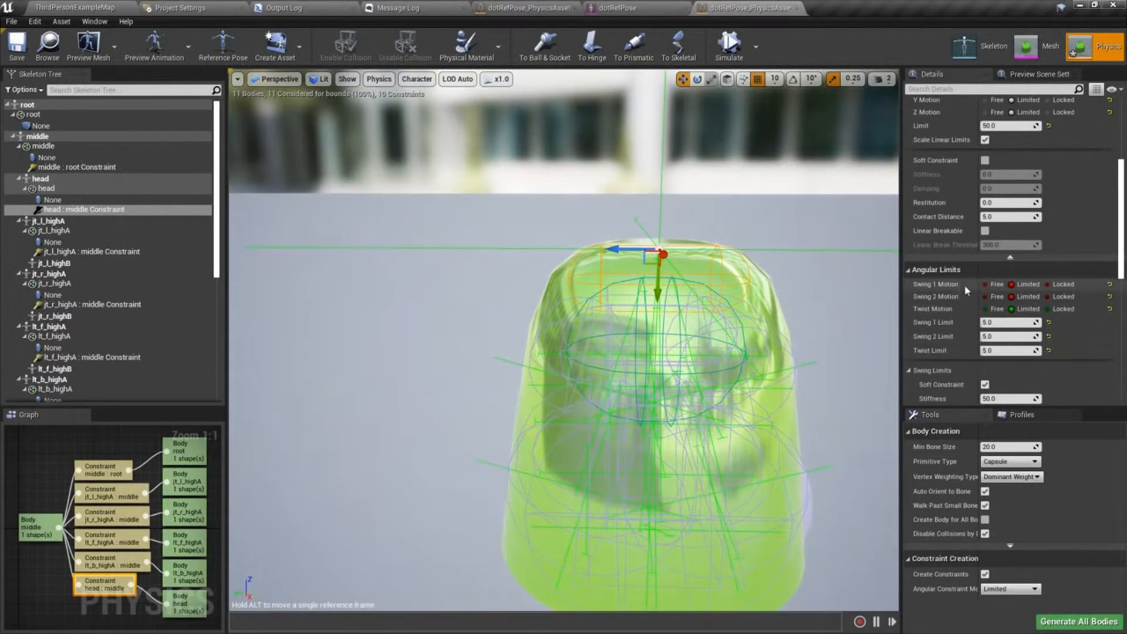
{"action": "mouse_move", "coordinate": [378, 79]}
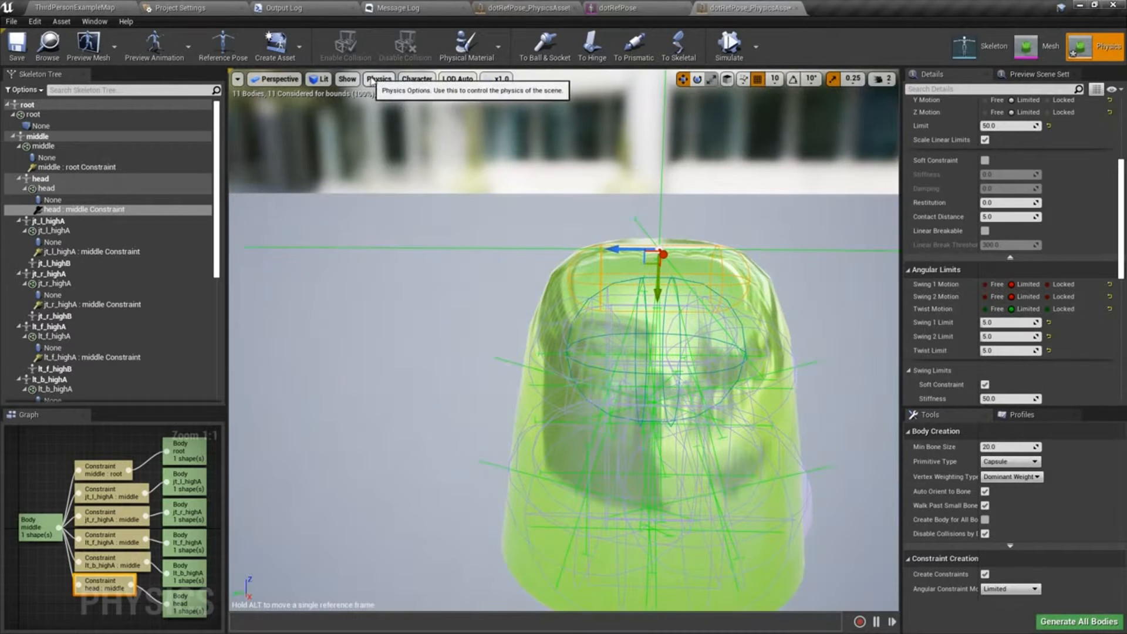
- In the viewport Physics menu, show constraints for only the selected constraint
{"action": "left_click", "coordinate": [416, 78]}
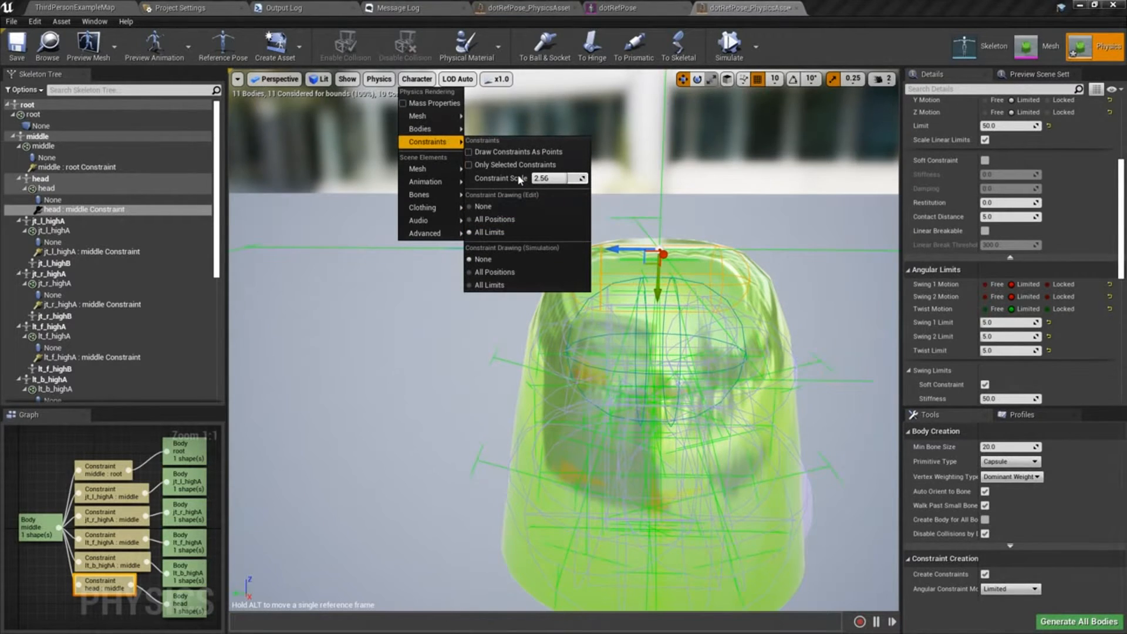
{"action": "mouse_move", "coordinate": [515, 165]}
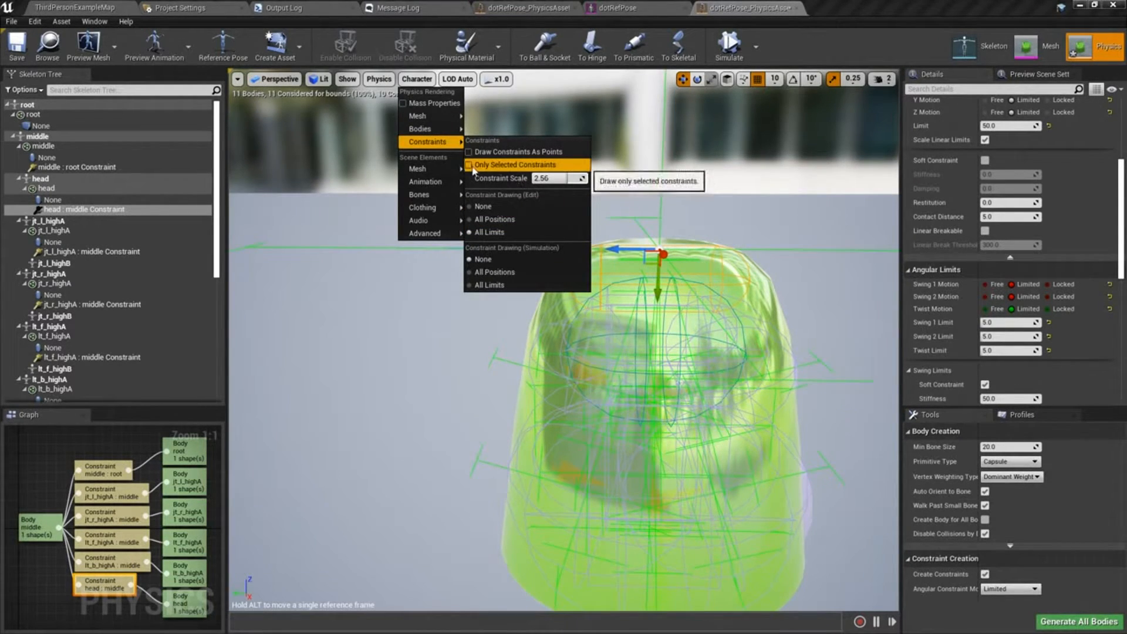
{"action": "mouse_move", "coordinate": [519, 151]}
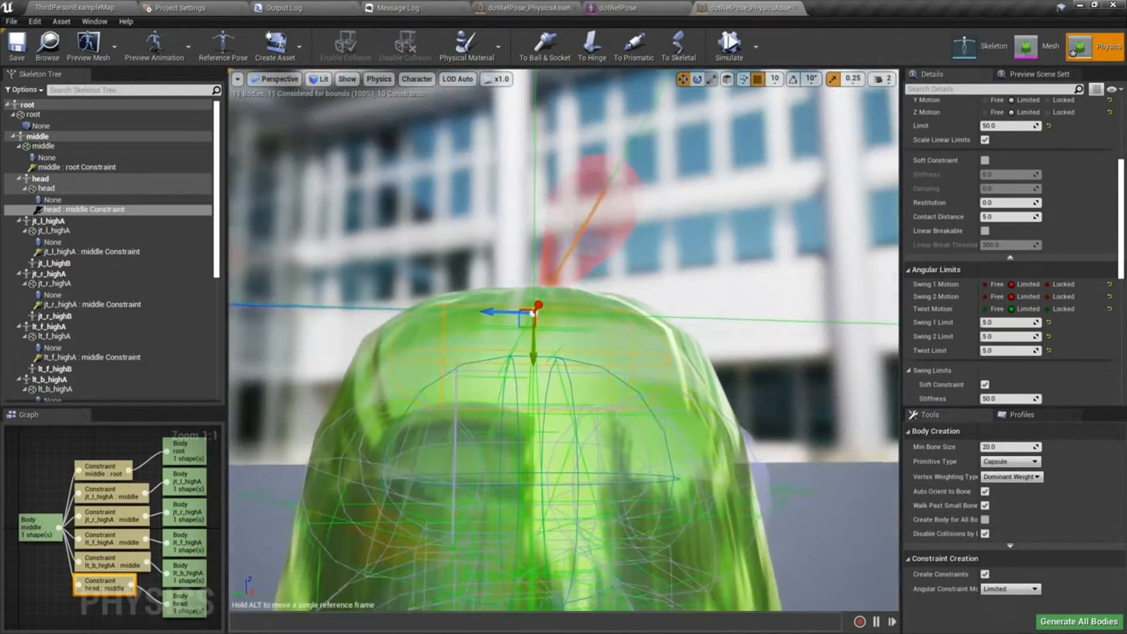
- Orbit to the jelly top and widen Swing 1, Swing 2 and Twist limits to 180 degrees
{"action": "left_click_drag", "start_coordinate": [532, 288], "coordinate": [546, 403]}
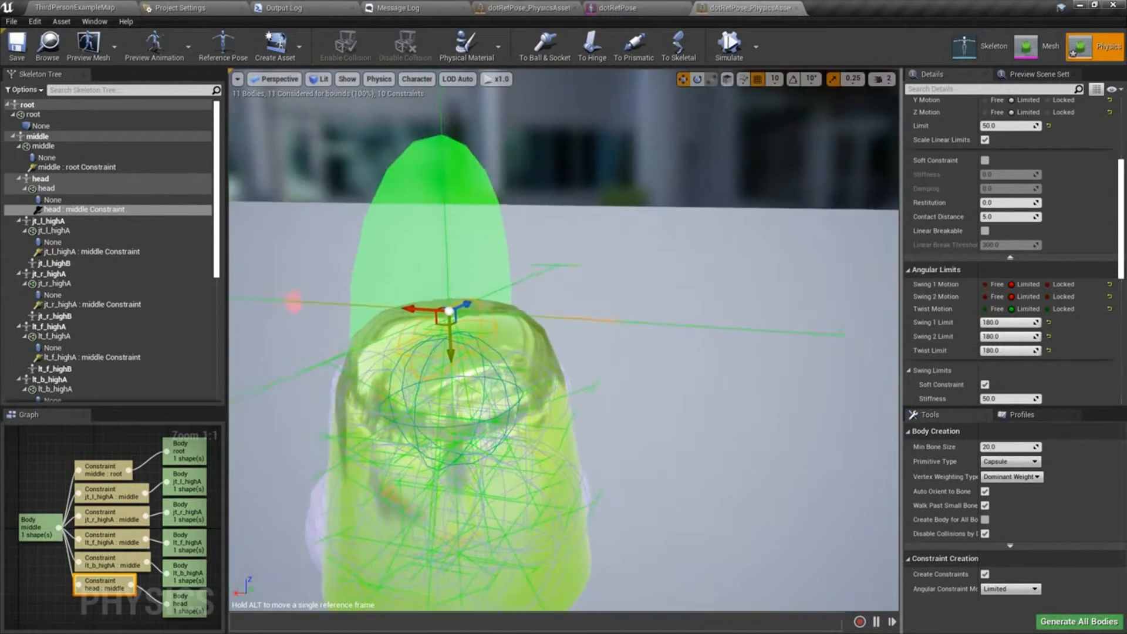
- Simulate the jelly with the 180-degree limits, stop, then select the root body
{"action": "left_click", "coordinate": [728, 44]}
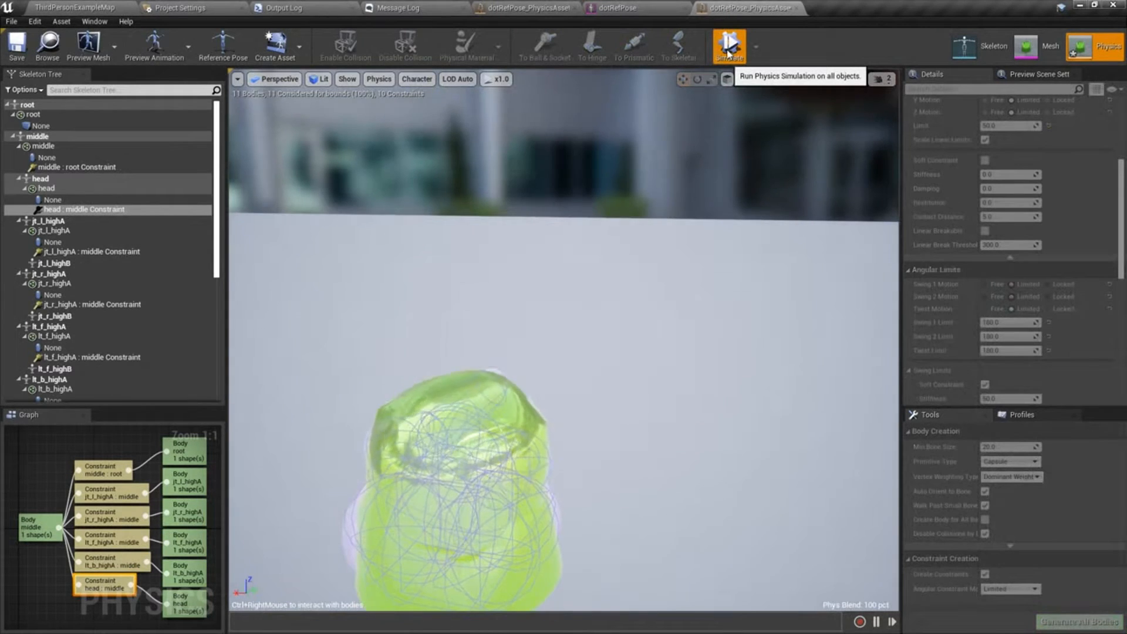
{"action": "left_click", "coordinate": [729, 42]}
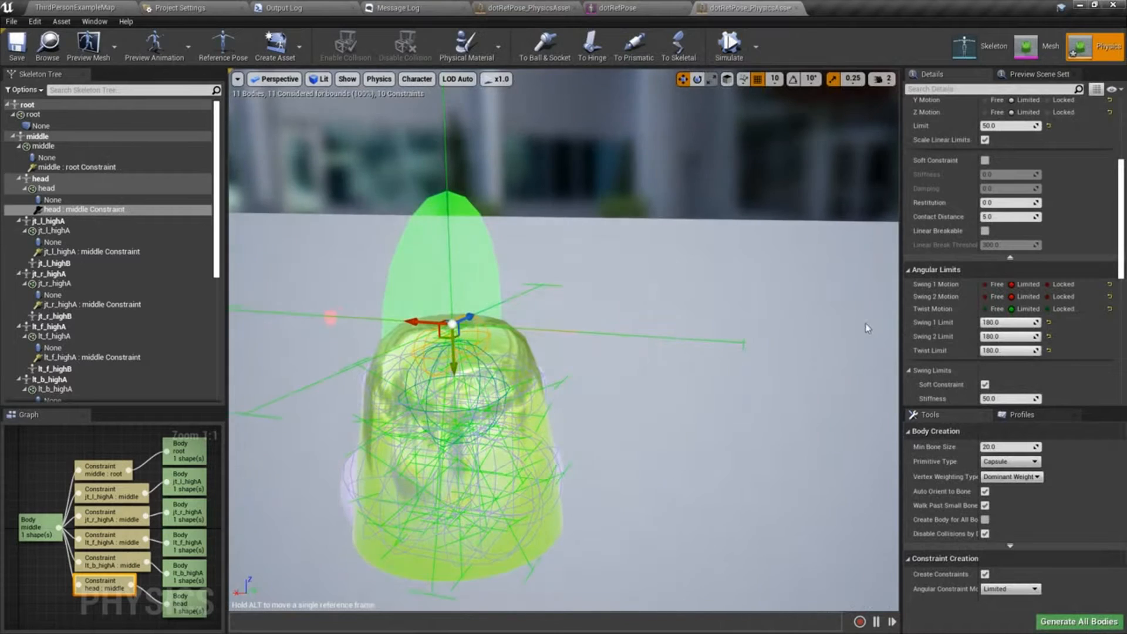
{"action": "left_click", "coordinate": [1007, 322]}
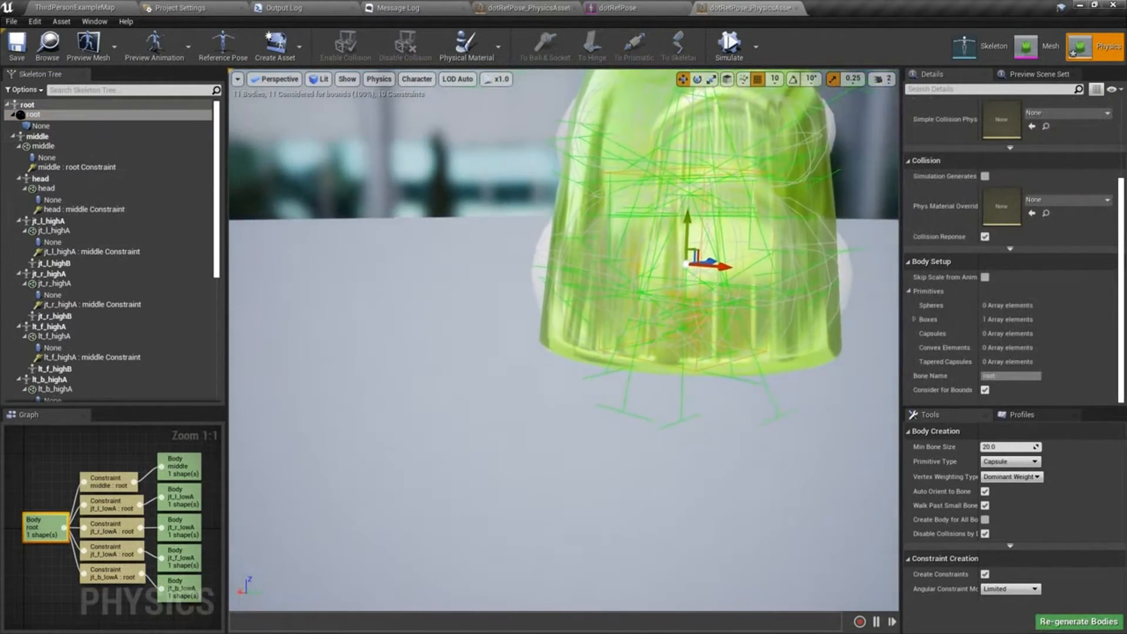
- Select the middle bone and its middle : root constraint to show its settings
{"action": "left_click", "coordinate": [33, 136]}
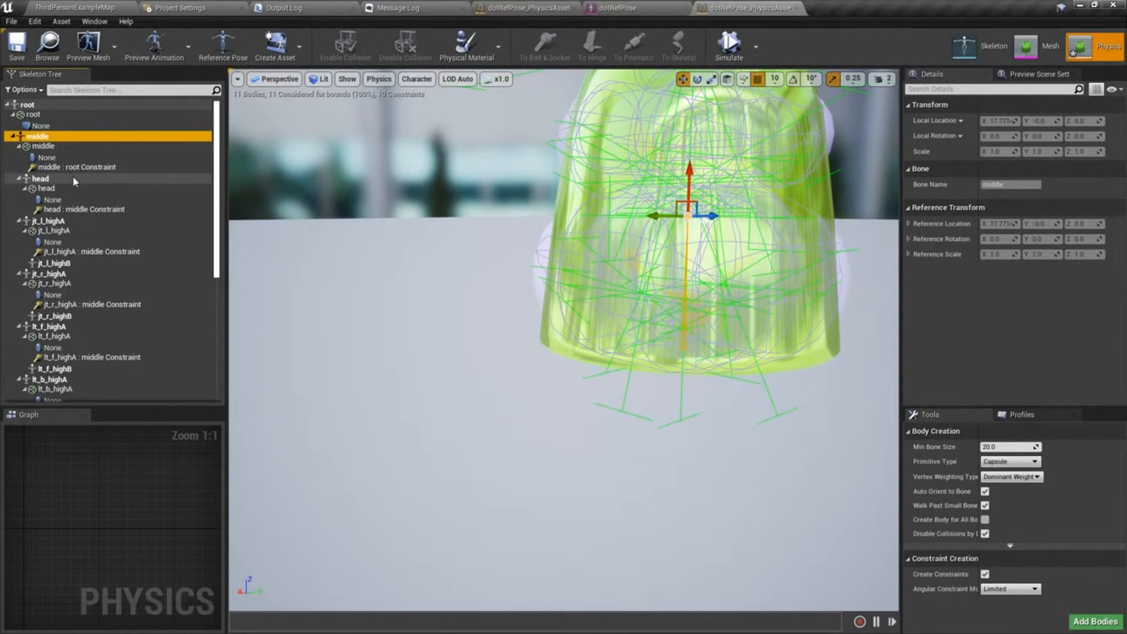
{"action": "mouse_move", "coordinate": [74, 172]}
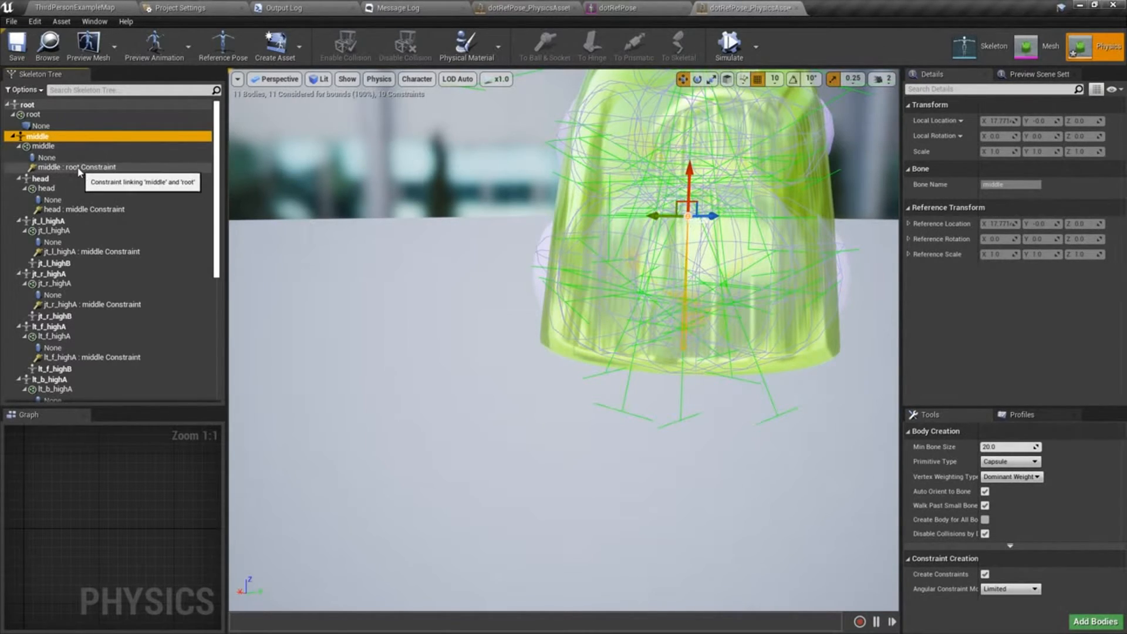
{"action": "left_click", "coordinate": [69, 167]}
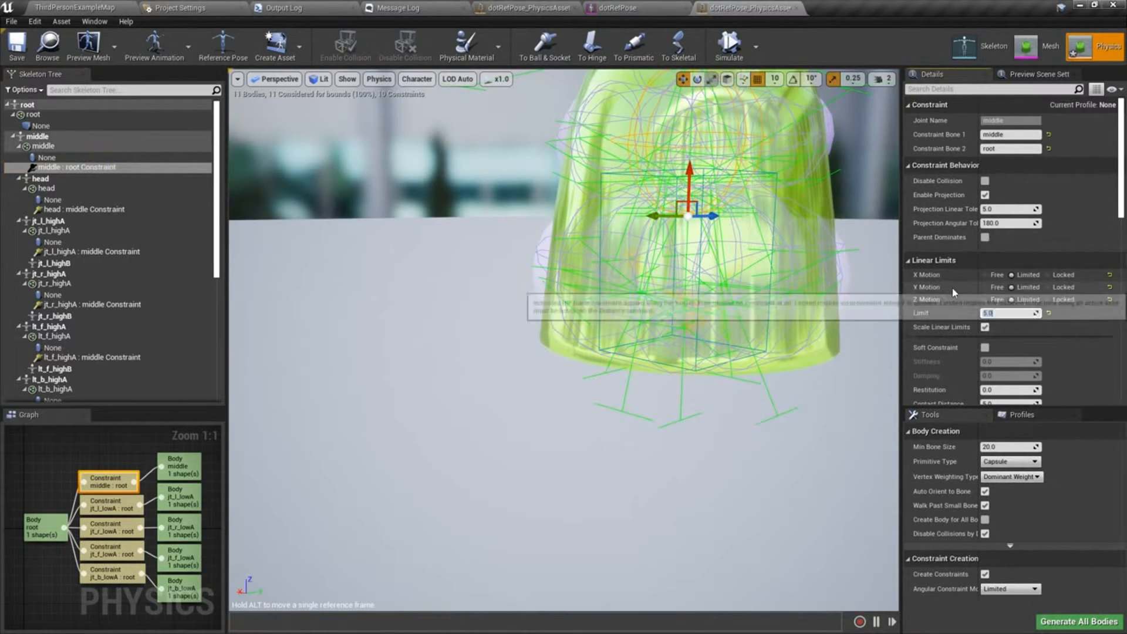
- Set the middle-to-root constraint's Linear Motor Position Target Strength to 7500
{"action": "scroll", "scroll_direction": "down", "scroll_amount": 3}
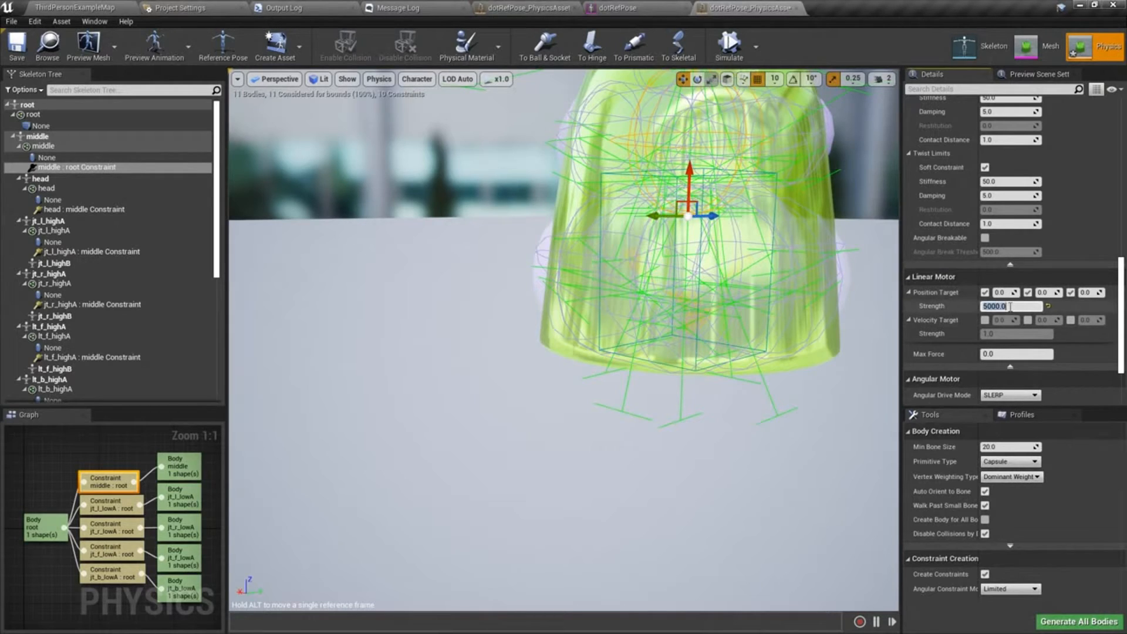
{"action": "type", "text": "7500"}
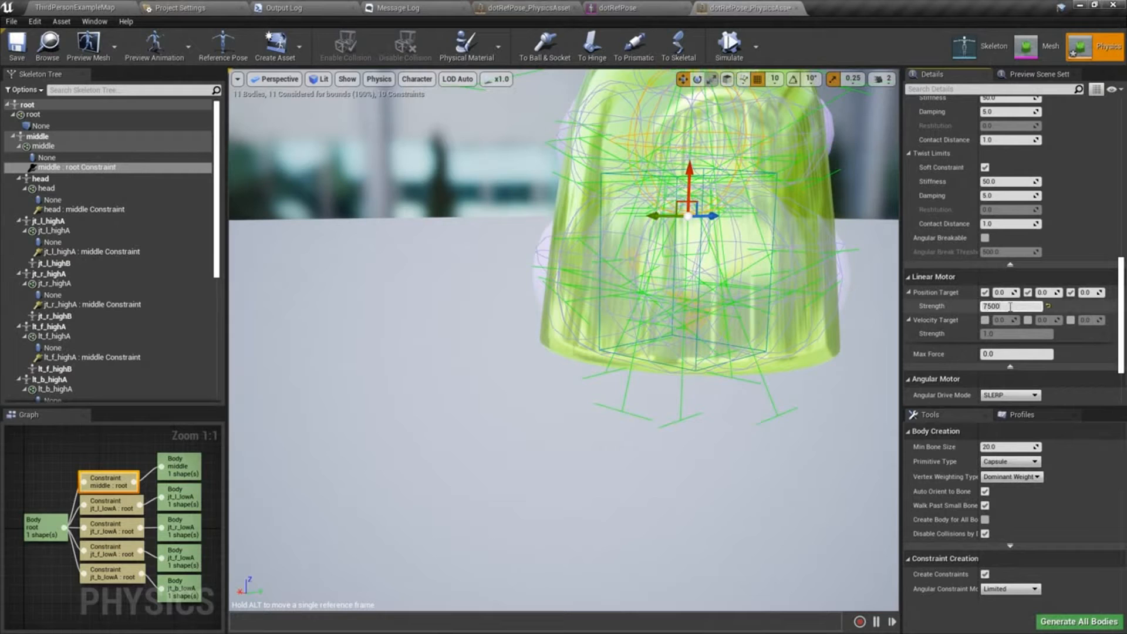
{"action": "left_click", "coordinate": [729, 41]}
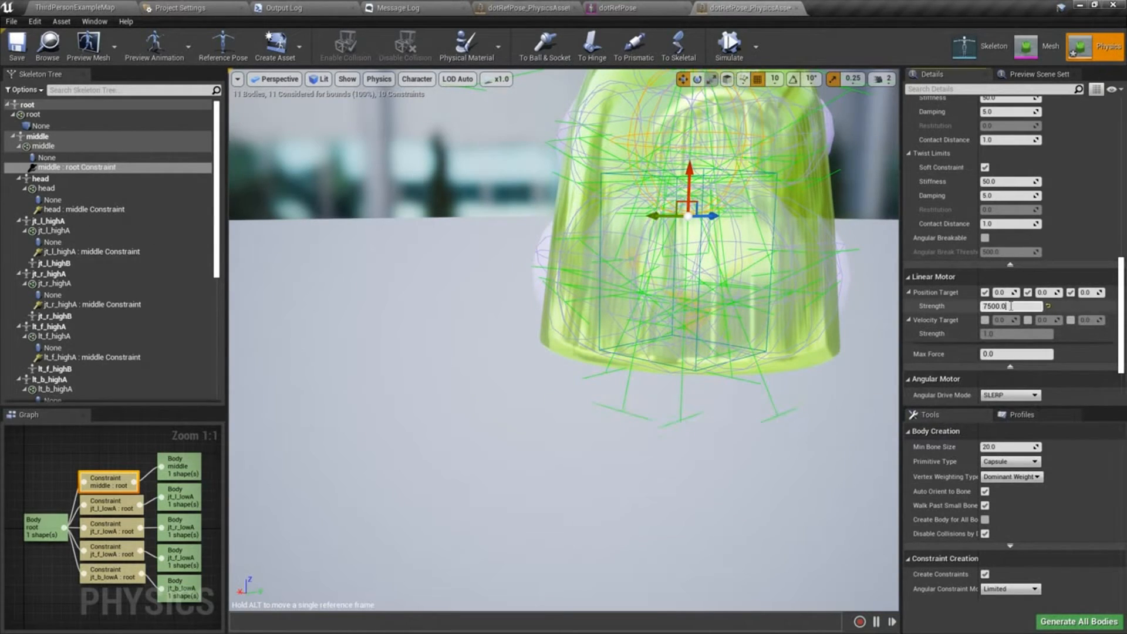
- Raise the position strength further to 10000 and start the jelly simulation
{"action": "type", "text": "10000"}
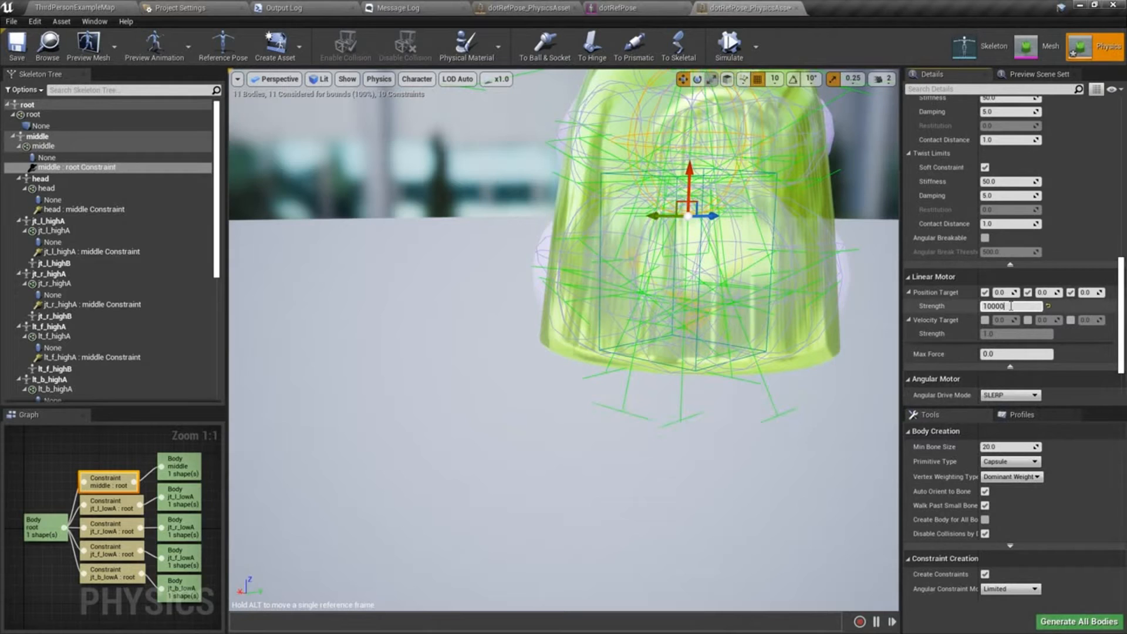
{"action": "left_click", "coordinate": [728, 42]}
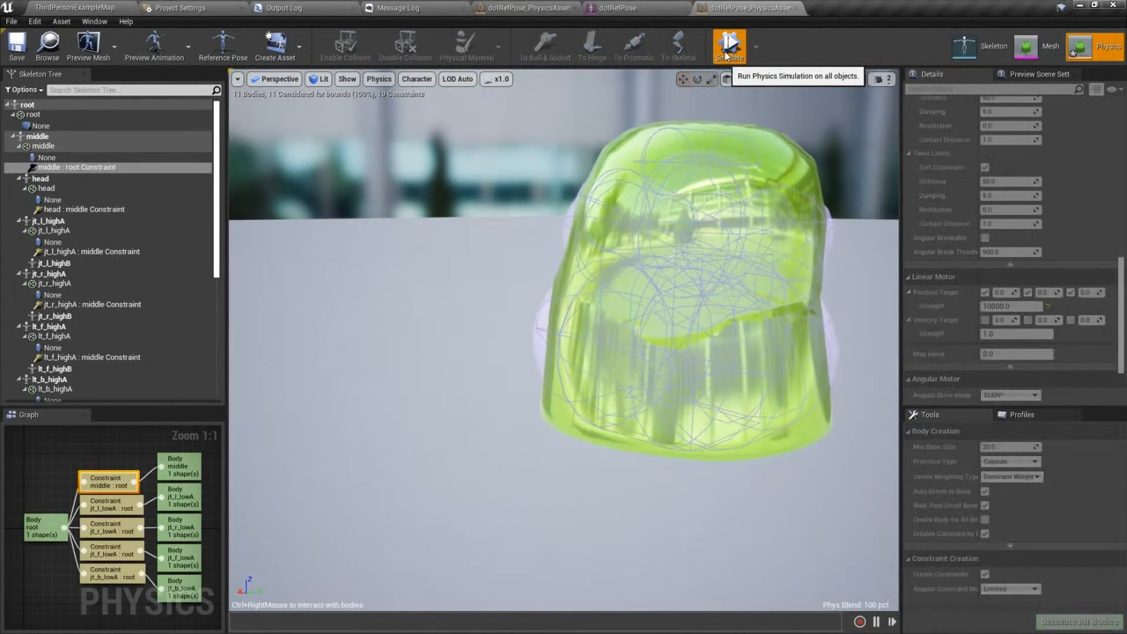
- Stop the jelly physics simulation, keeping the 10000 drive strength
{"action": "left_click", "coordinate": [729, 45]}
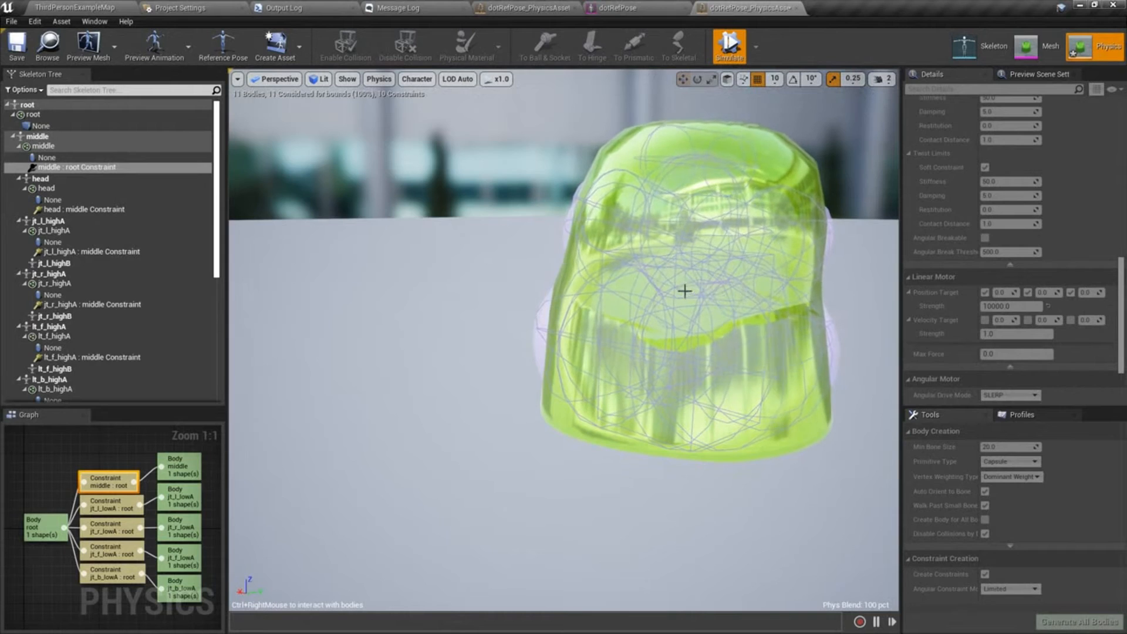
{"action": "left_click", "coordinate": [731, 43]}
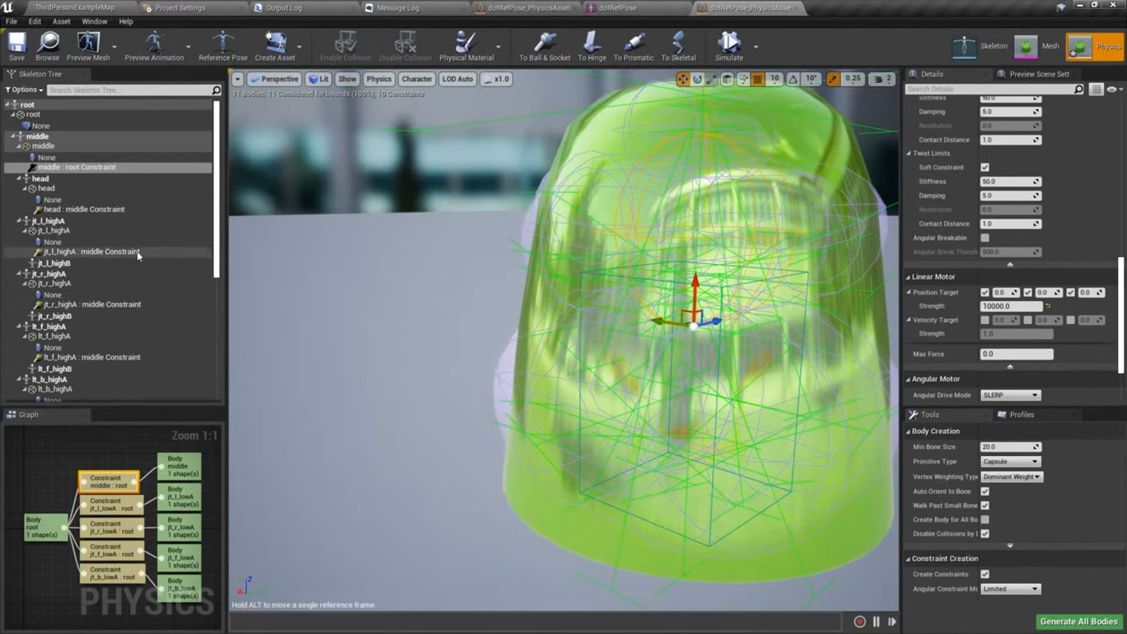
- Set Swing 1 Limit to 5.0 degrees on the highA-to-middle side constraints and resume simulating
{"action": "left_click", "coordinate": [82, 251]}
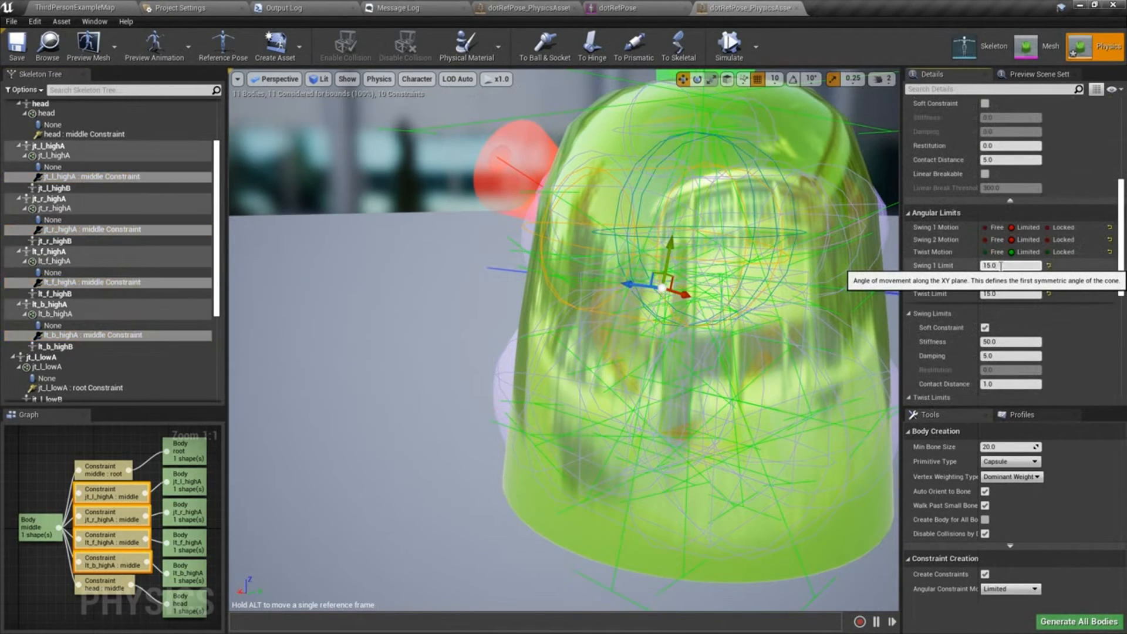
{"action": "left_click", "coordinate": [1010, 266]}
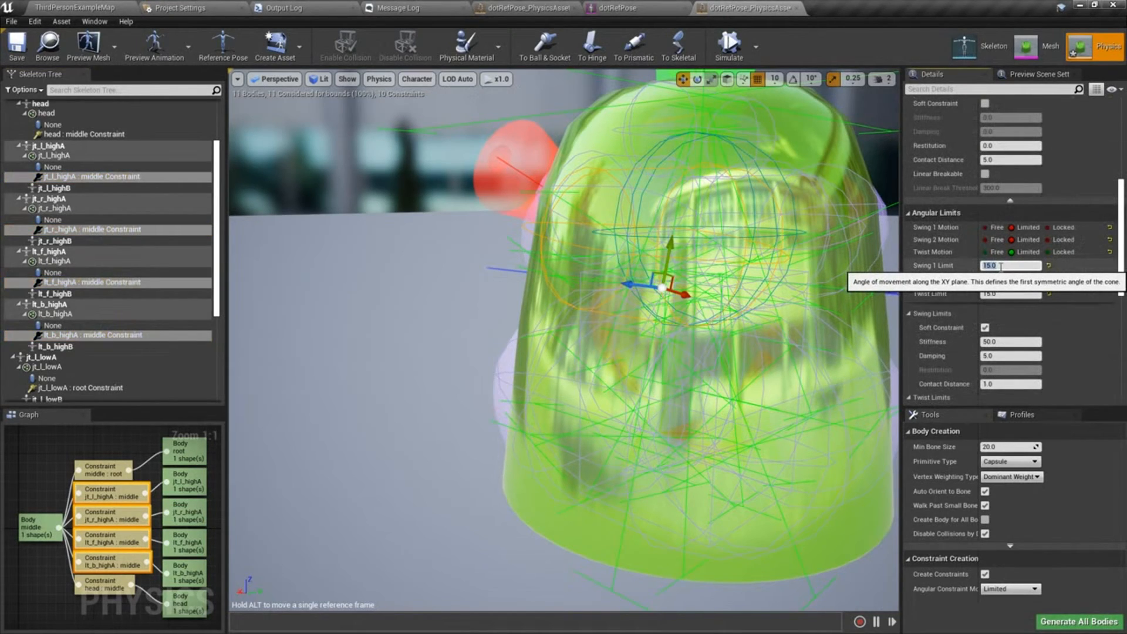
{"action": "type", "text": "5.0"}
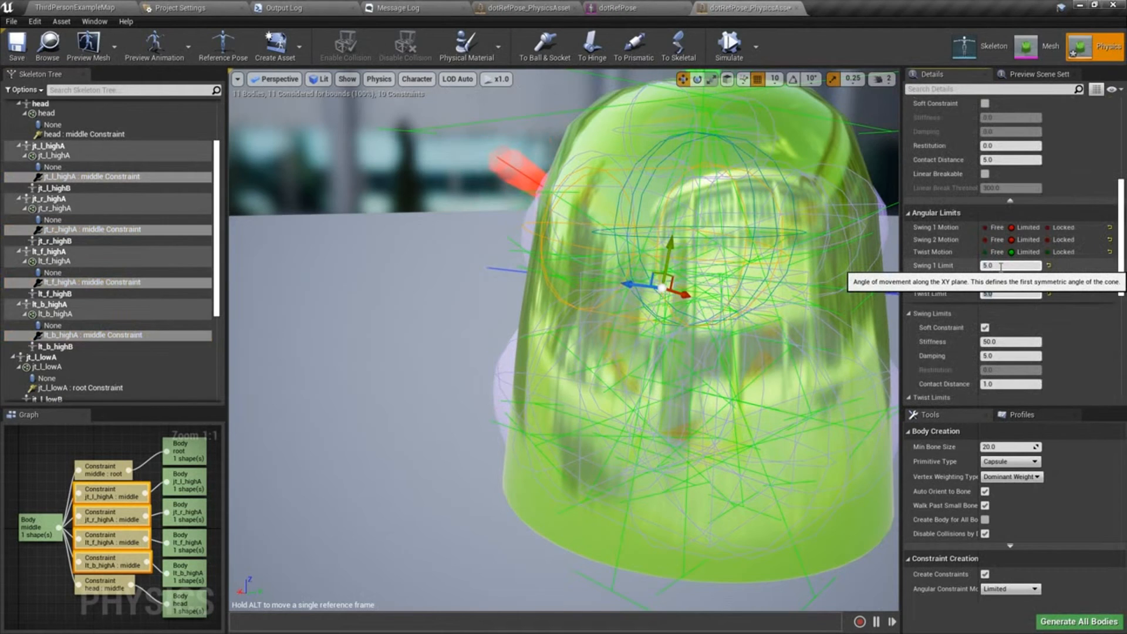
{"action": "left_click", "coordinate": [728, 44]}
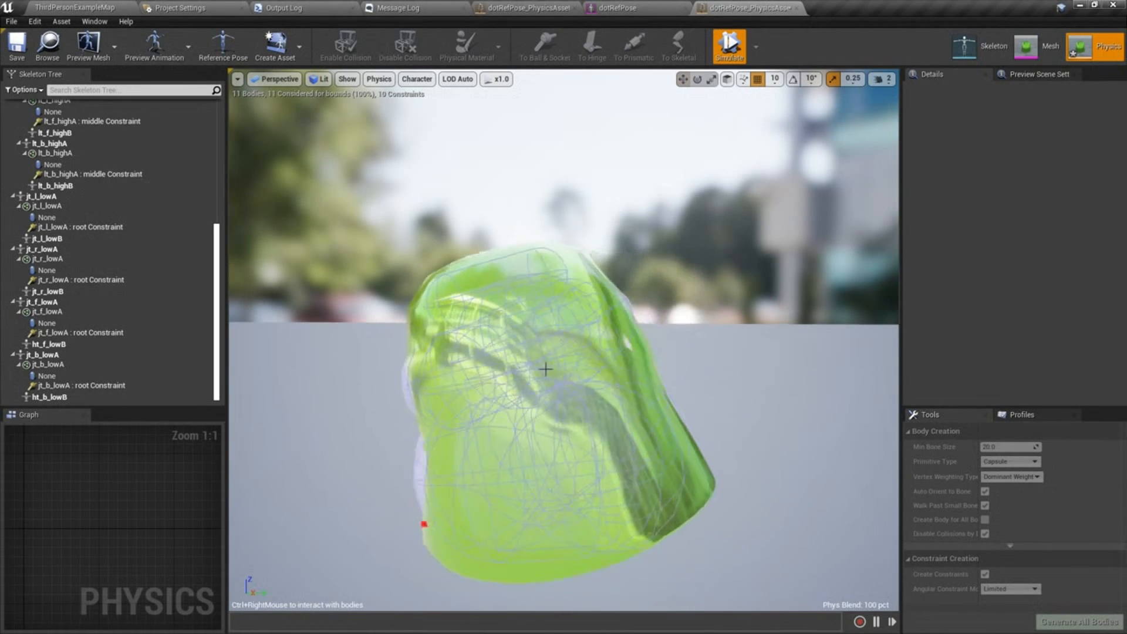
- Push the simulated jelly with a Ctrl+right-drag so it wobbles back upright
{"action": "left_click_drag", "start_coordinate": [546, 359], "coordinate": [568, 314]}
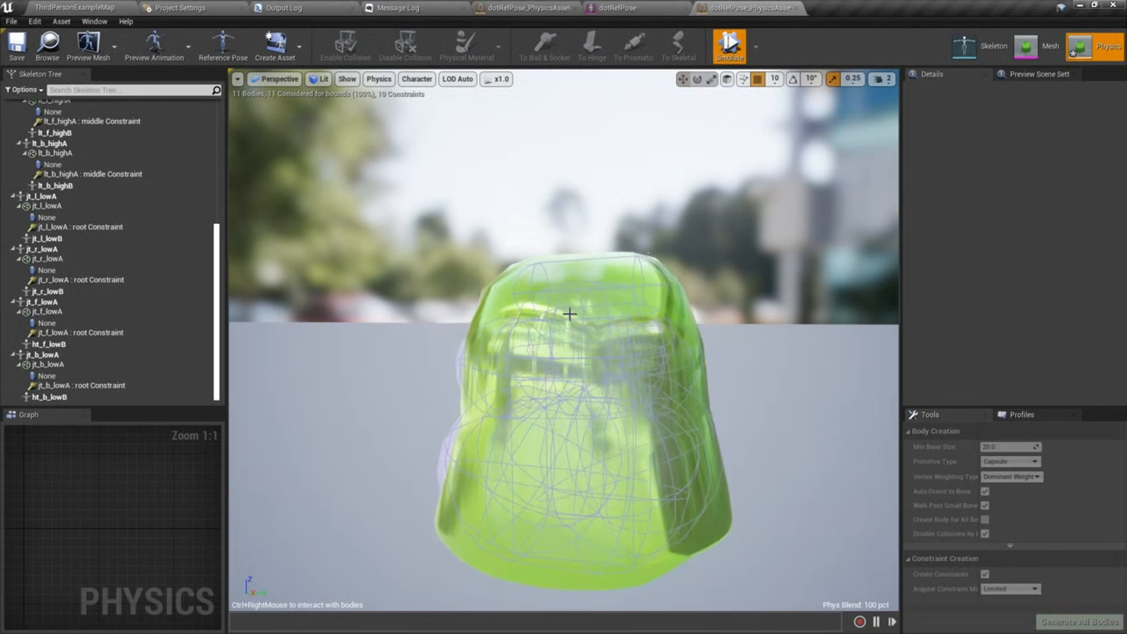